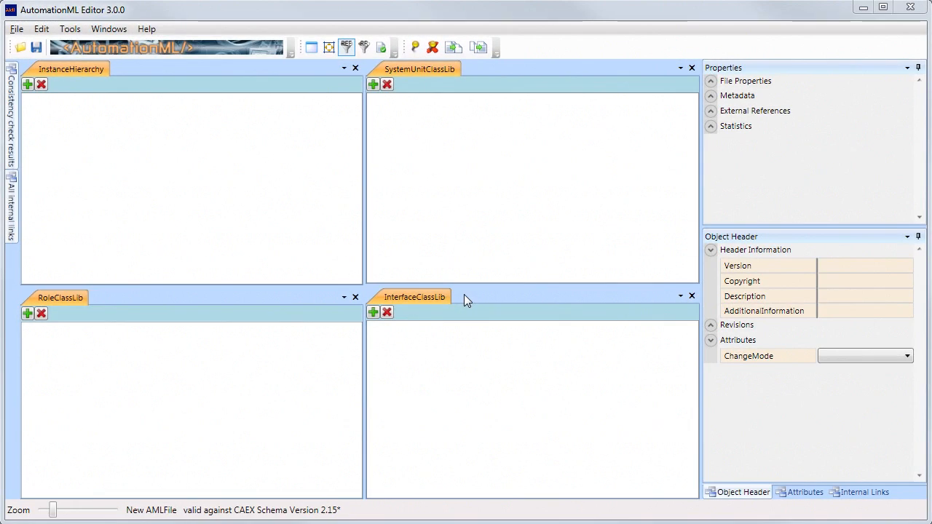
pyautogui.moveTo(252, 198)
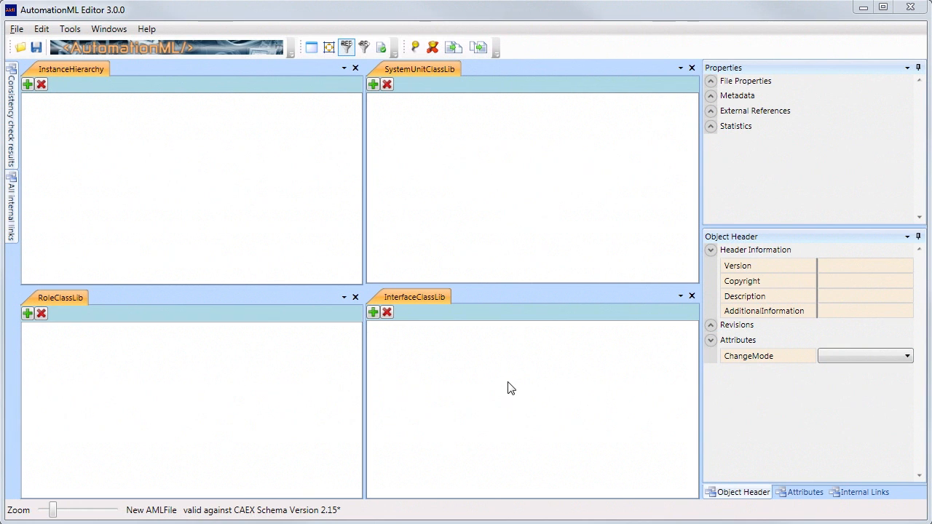
pyautogui.moveTo(383, 218)
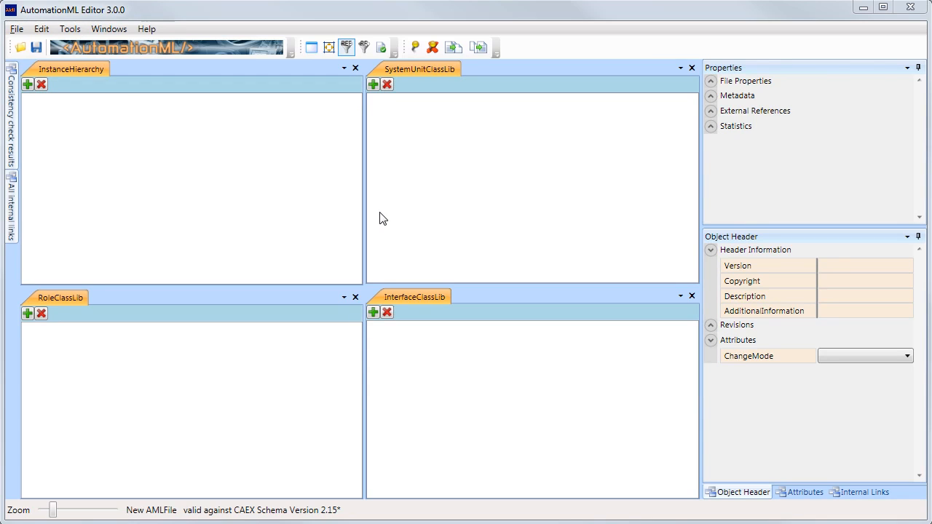
pyautogui.moveTo(29, 89)
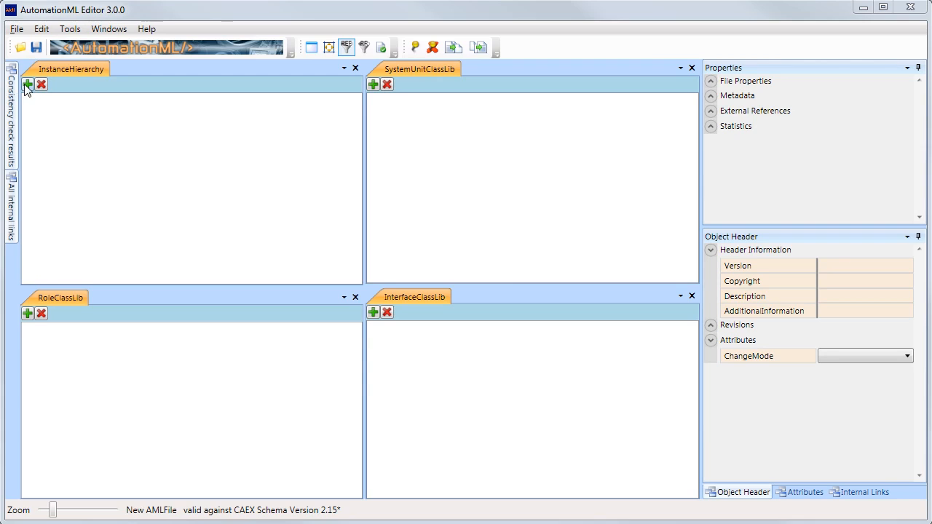
# Step: Add an instance hierarchy and an interface class library, naming the items MyHierarchy and MyInterfaceClassLib
pyautogui.click(29, 87)
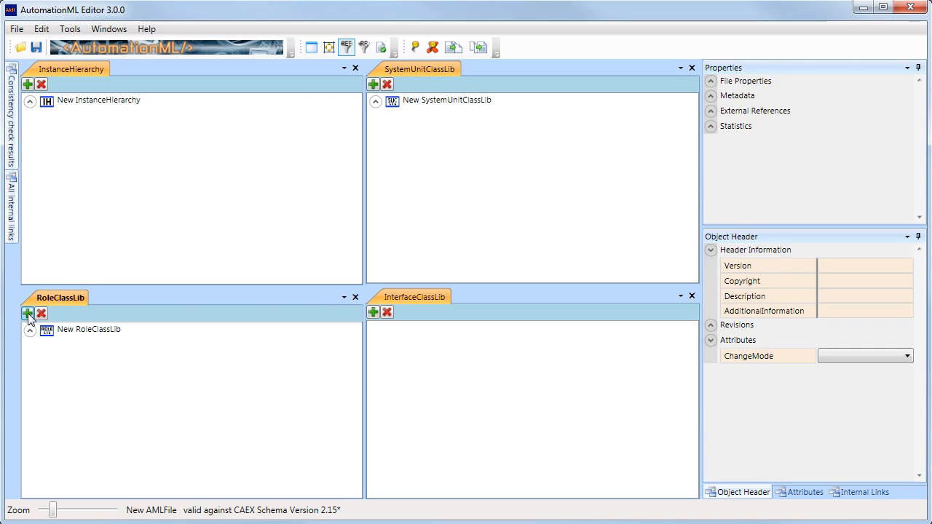
pyautogui.click(373, 312)
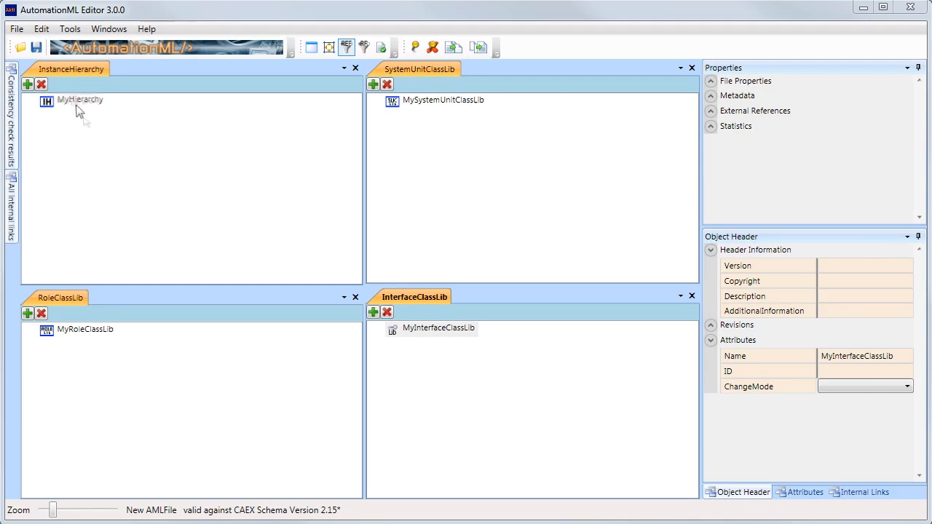
pyautogui.click(70, 100)
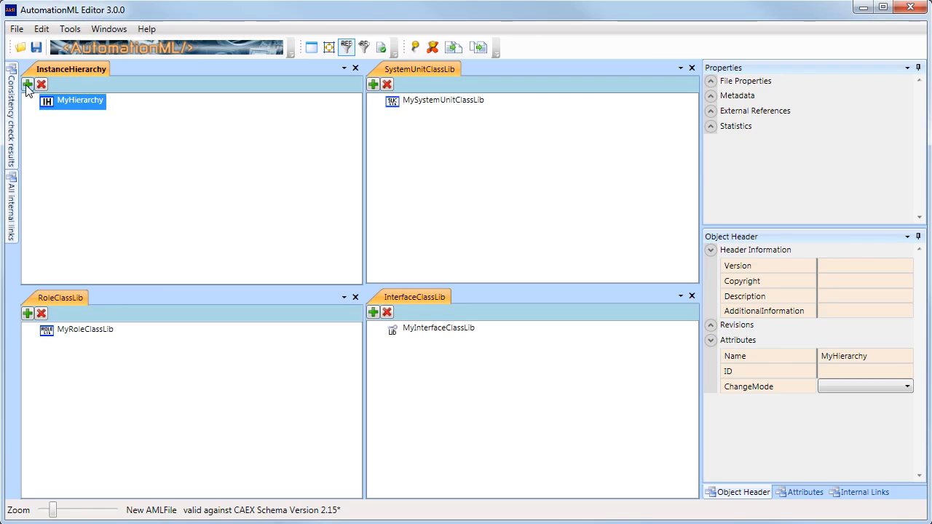
# Step: Add internal element Line_1 under MyHierarchy and nested element Cell_1 under Line_1
pyautogui.click(29, 85)
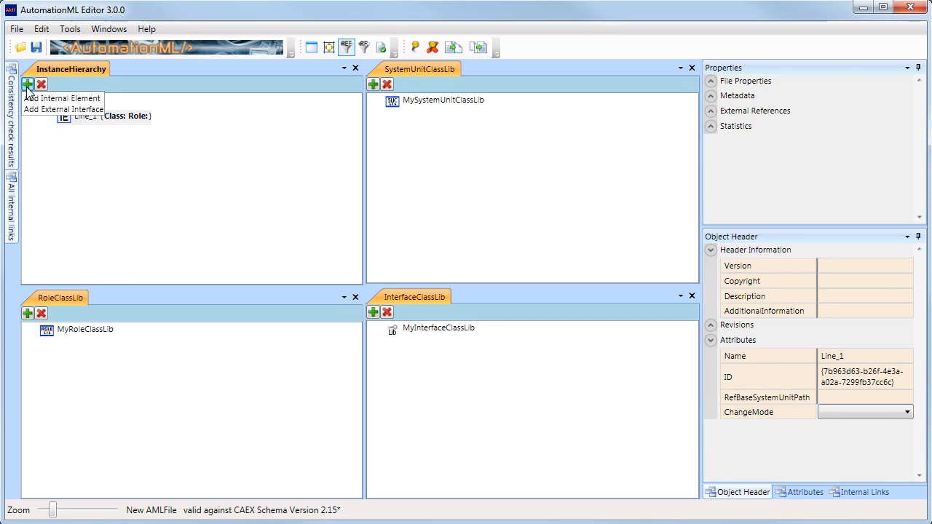
pyautogui.moveTo(66, 109)
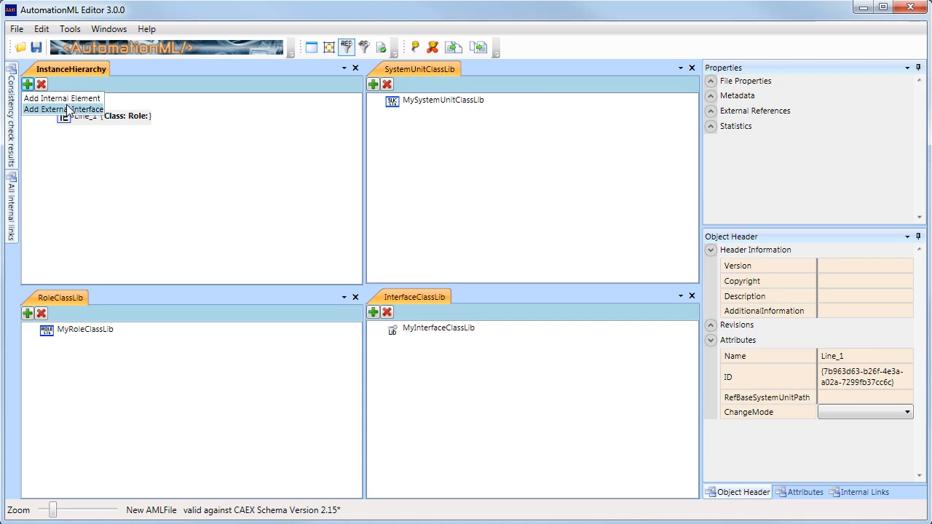
pyautogui.moveTo(70, 99)
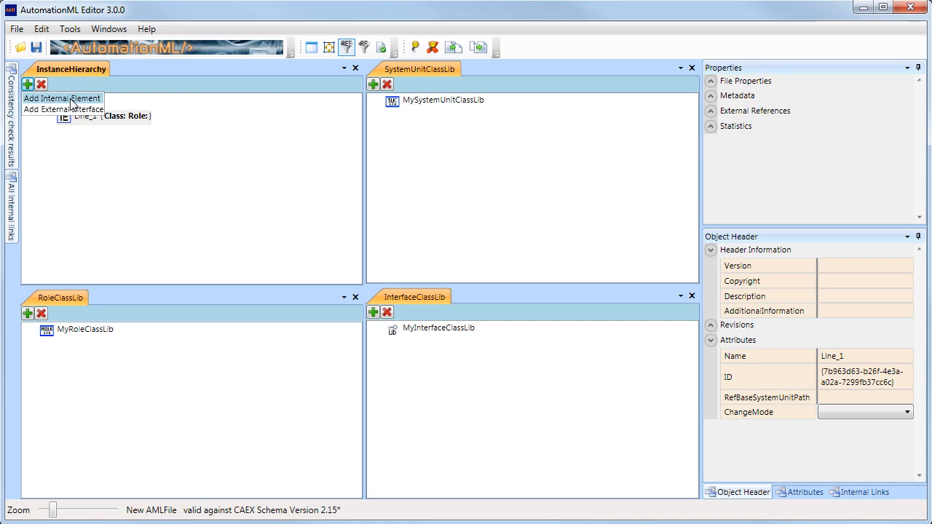
pyautogui.click(65, 99)
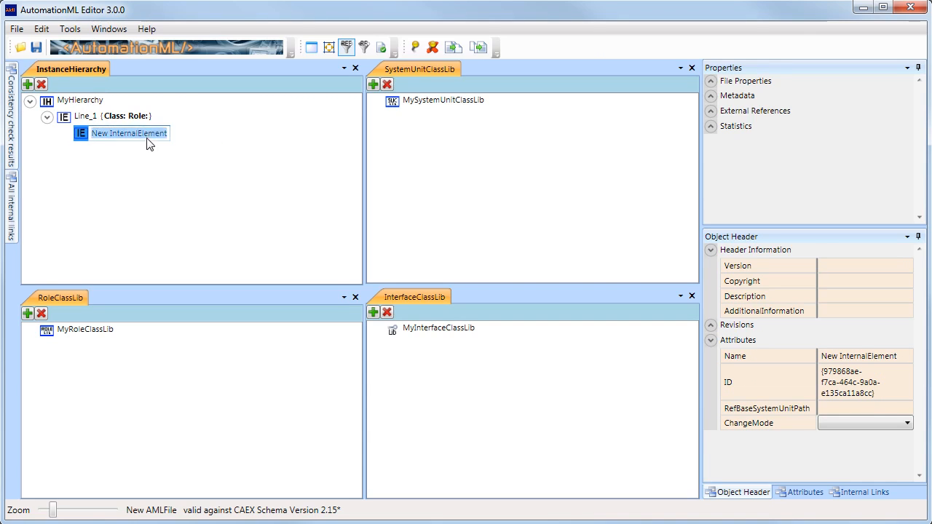
pyautogui.write('Cell_1')
pyautogui.write('PowerSupply')
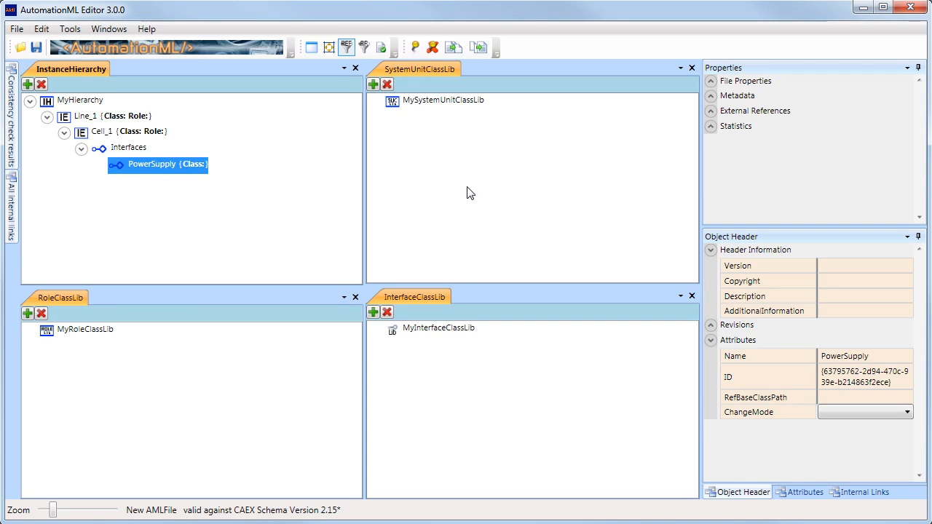
pyautogui.moveTo(416, 189)
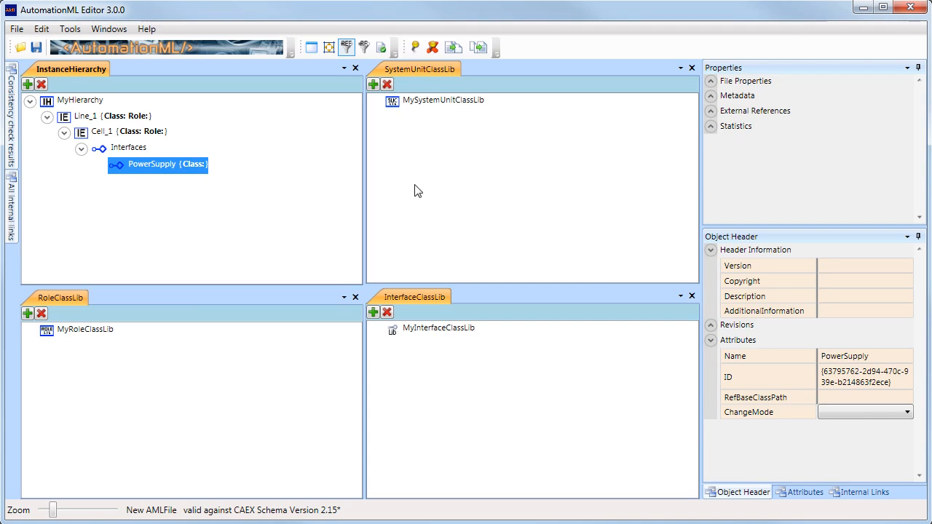
pyautogui.moveTo(341, 192)
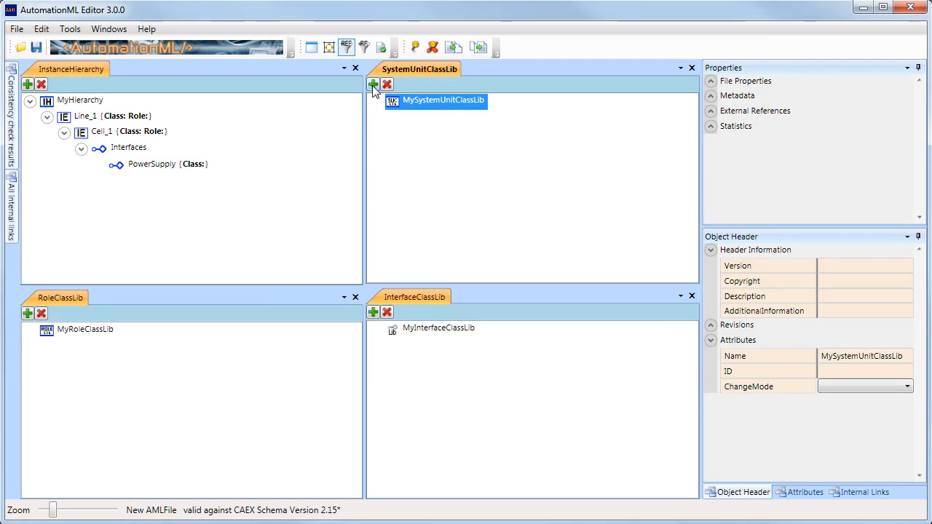
# Step: Add a system unit class renamed MyRobot and give it PowerSupply, Arm and Hand children
pyautogui.click(376, 88)
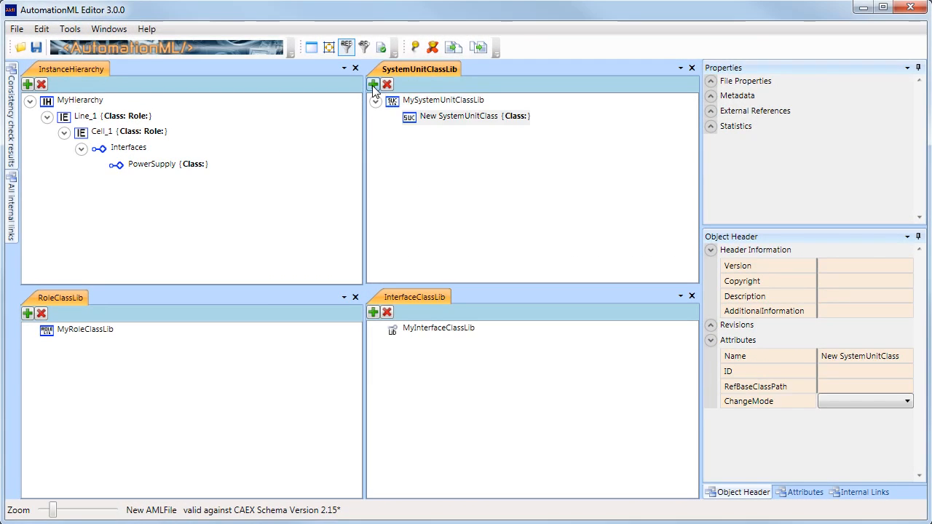
pyautogui.doubleClick(468, 116)
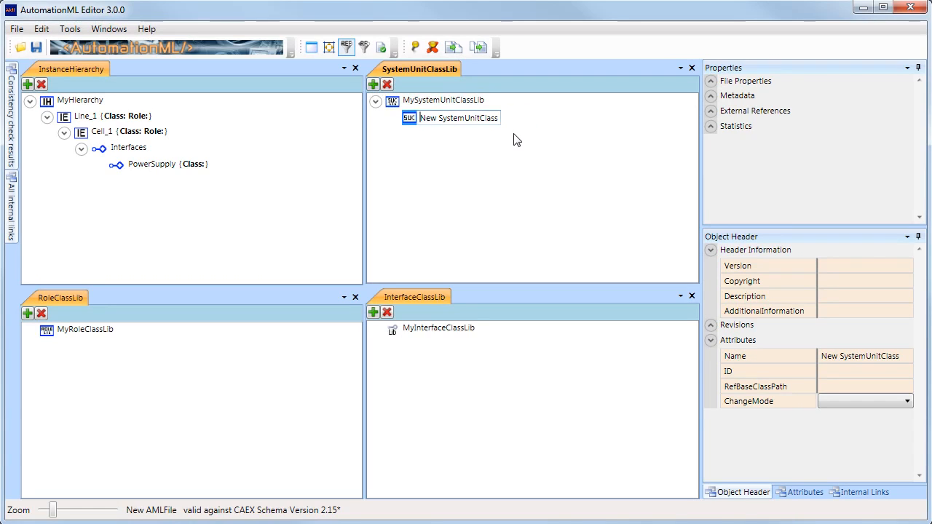
pyautogui.write('MyR')
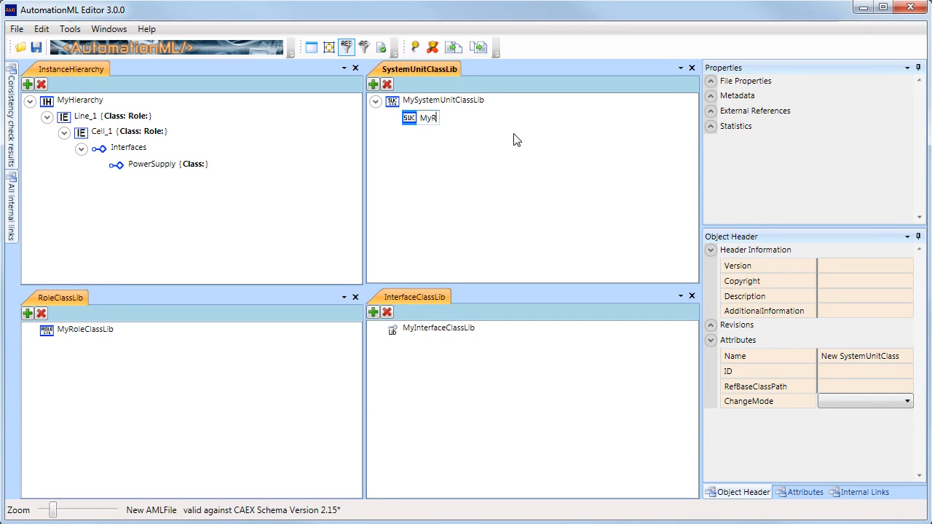
pyautogui.write('MyRobot')
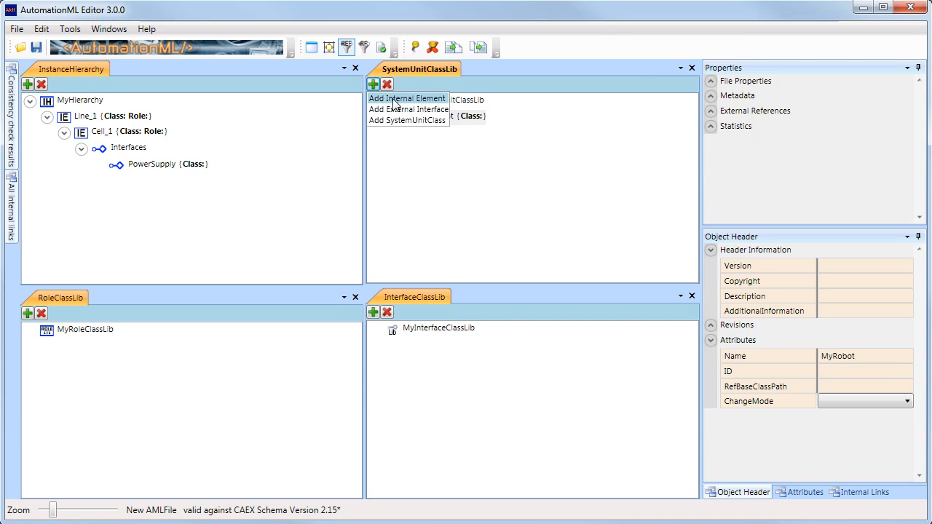
pyautogui.click(407, 99)
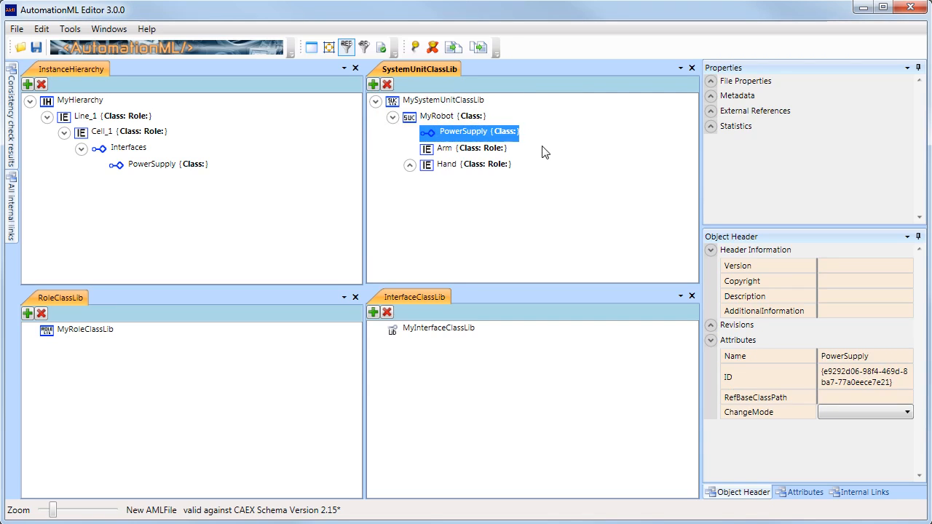
pyautogui.click(451, 116)
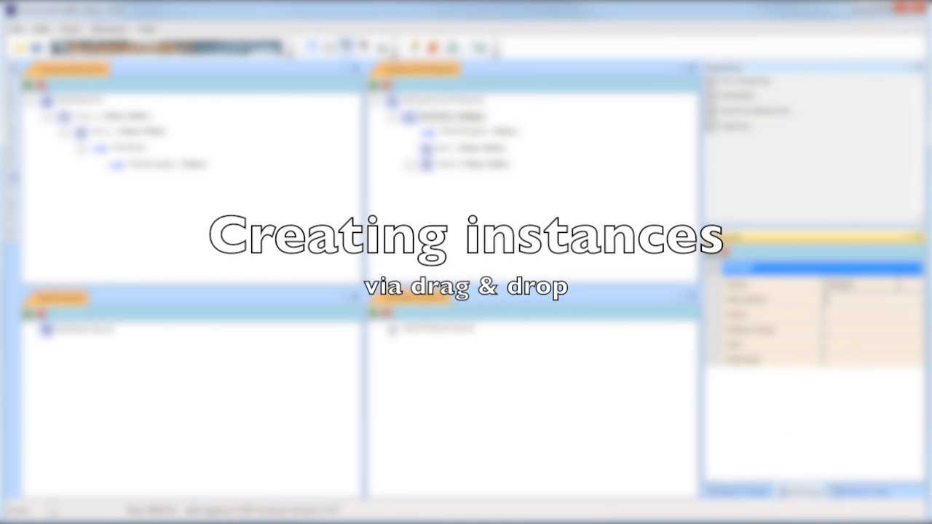
# Step: Drag MyRobot onto Cell_1 and create instances Rob1 and Rob2
pyautogui.click(446, 116)
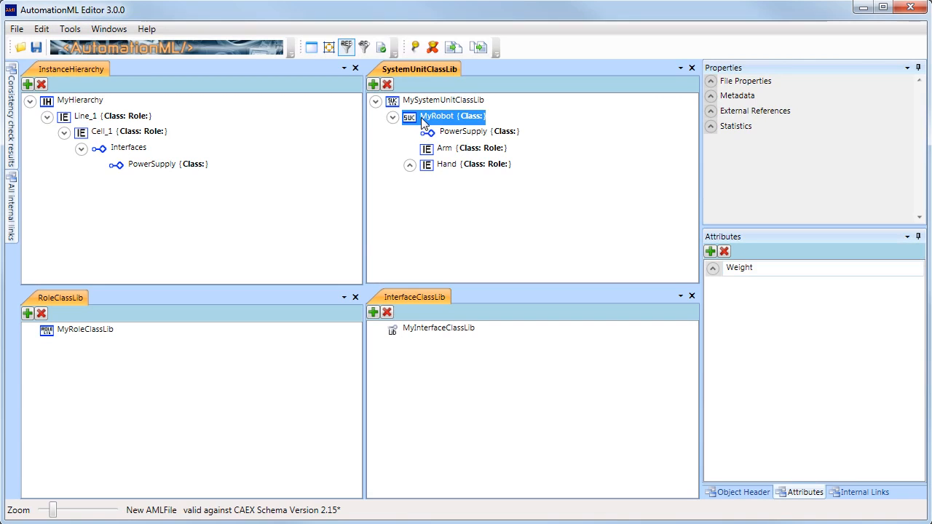
pyautogui.moveTo(98, 134)
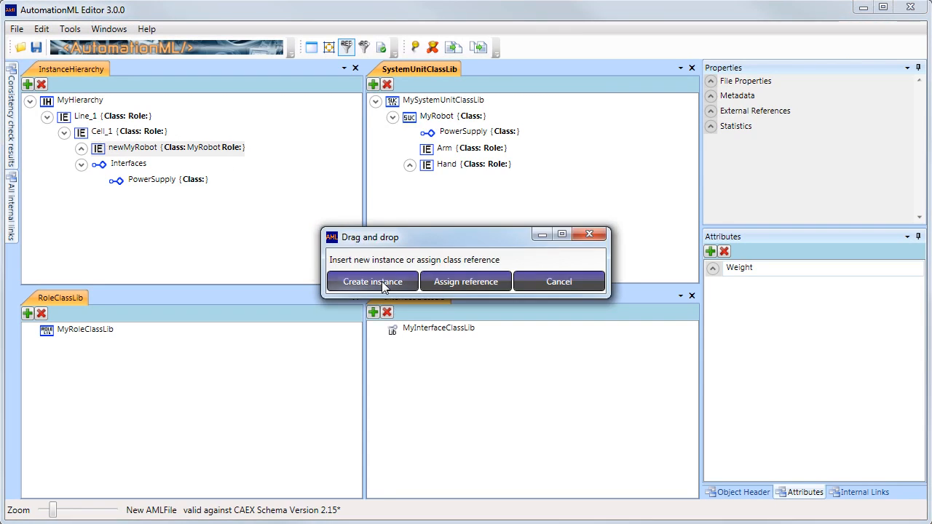
pyautogui.click(371, 281)
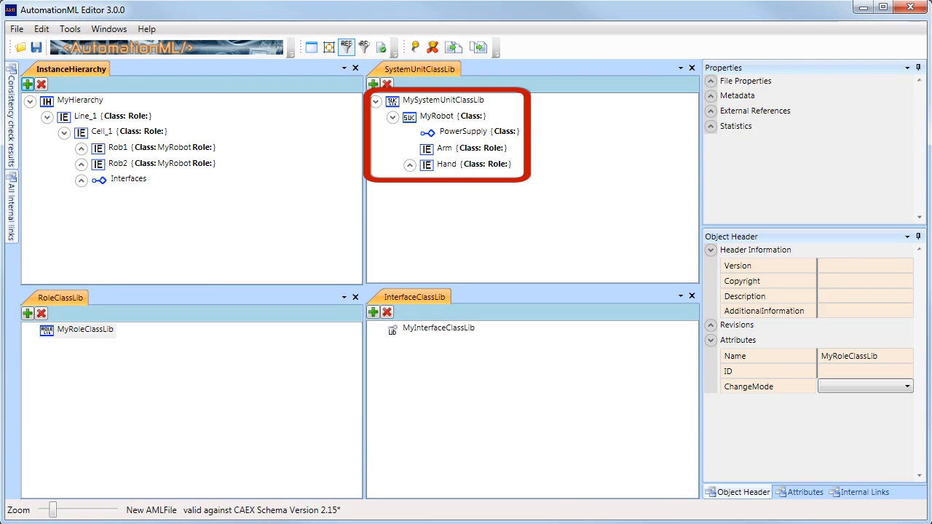
pyautogui.moveTo(206, 418)
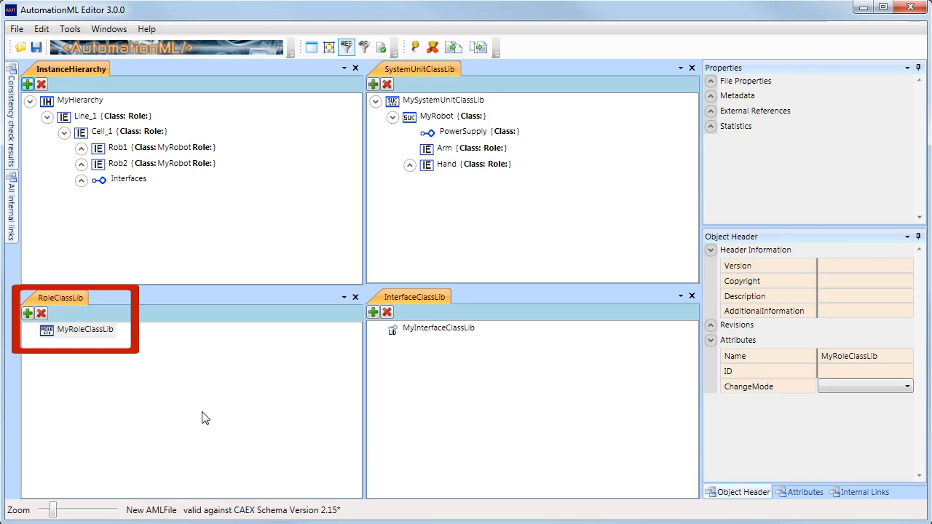
# Step: Add a GenericRobot role class in MyRoleClassLib and make it MyRobot's SupportedRoleClass
pyautogui.click(82, 335)
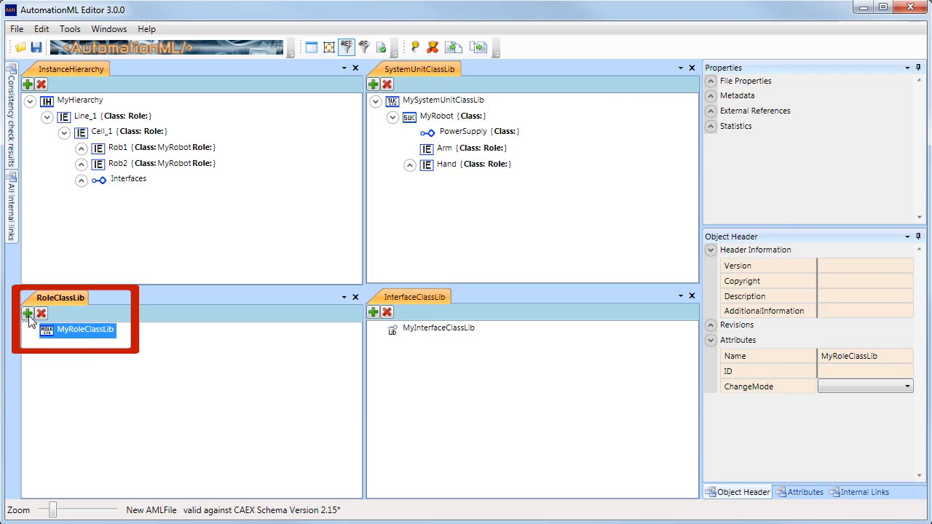
pyautogui.click(29, 313)
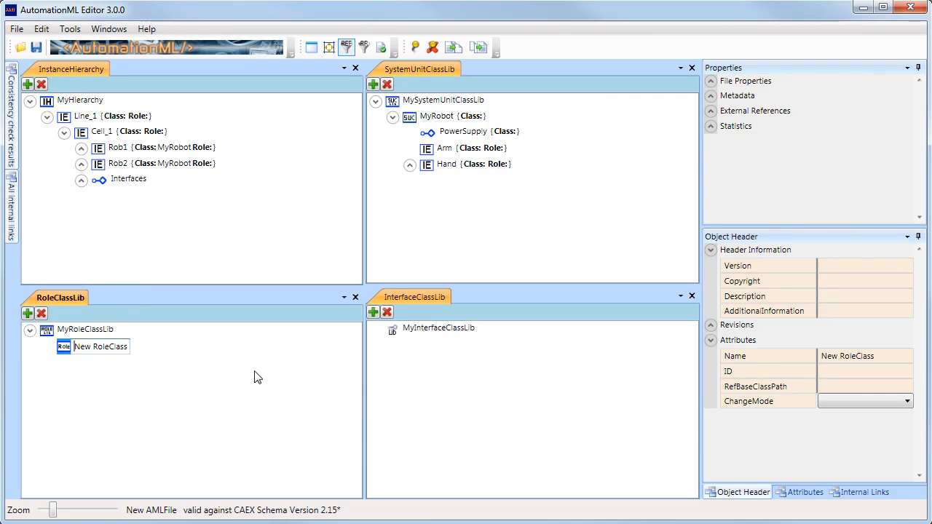
pyautogui.write('GenericRobo')
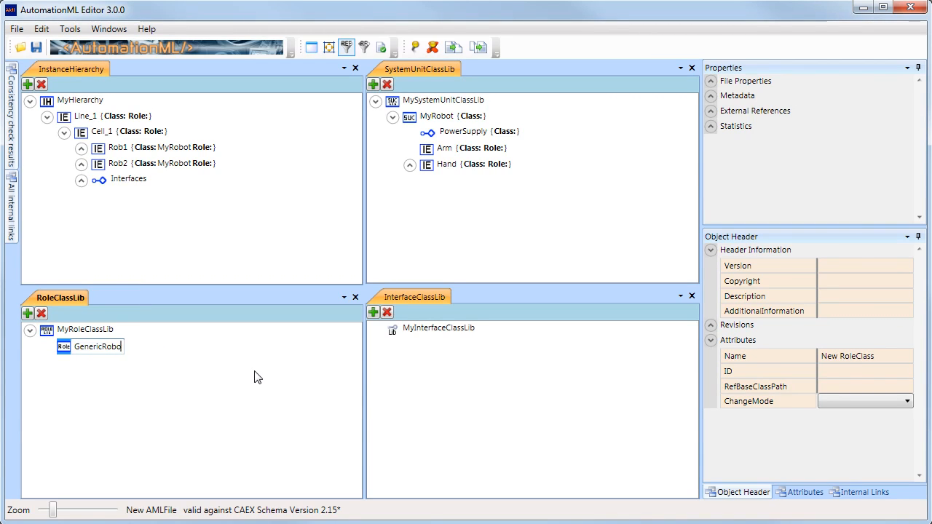
pyautogui.rightClick(437, 117)
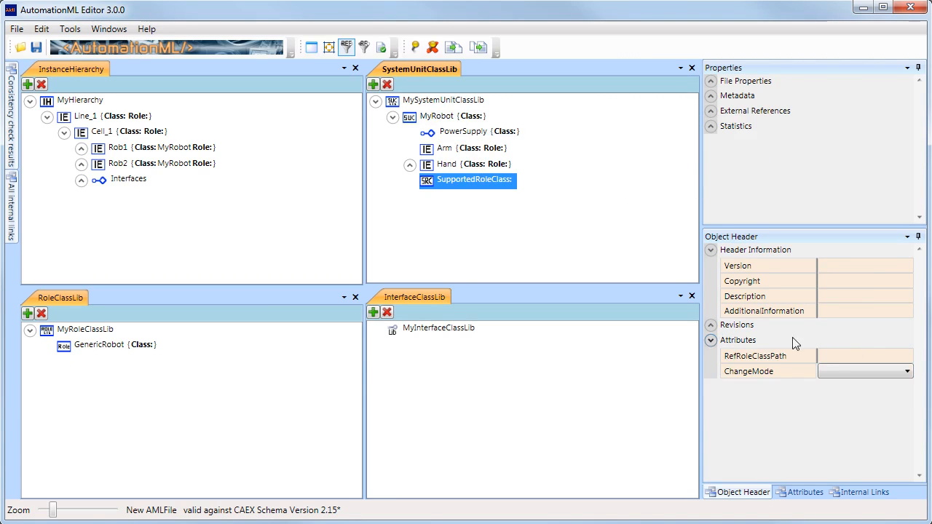
pyautogui.write('MyRoleClassLib/GenericRobot')
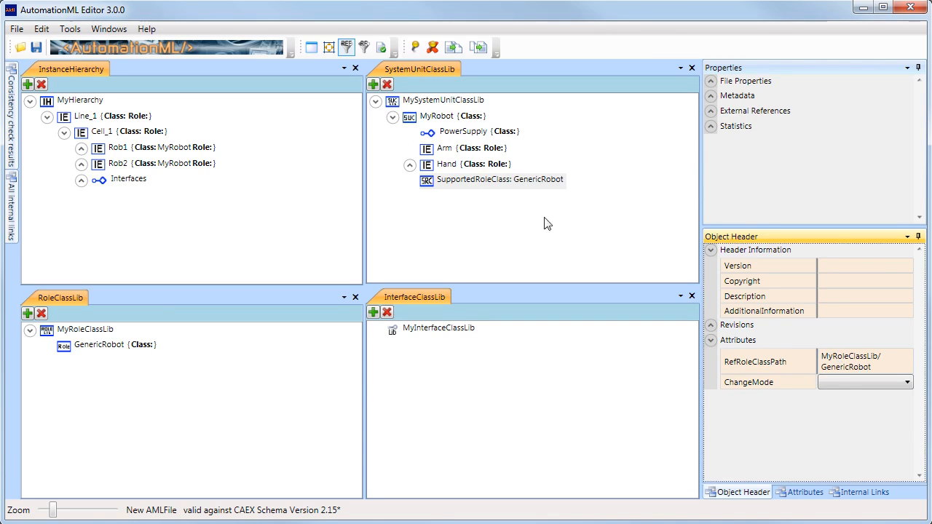
# Step: Assign GenericRobot to Rob1 and Rob2 as a RoleRequirement
pyautogui.click(99, 345)
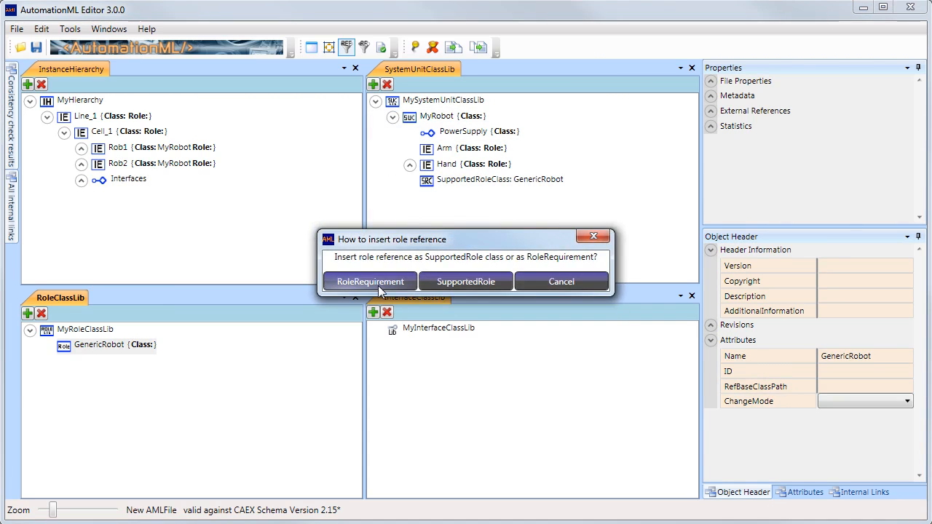
pyautogui.click(369, 281)
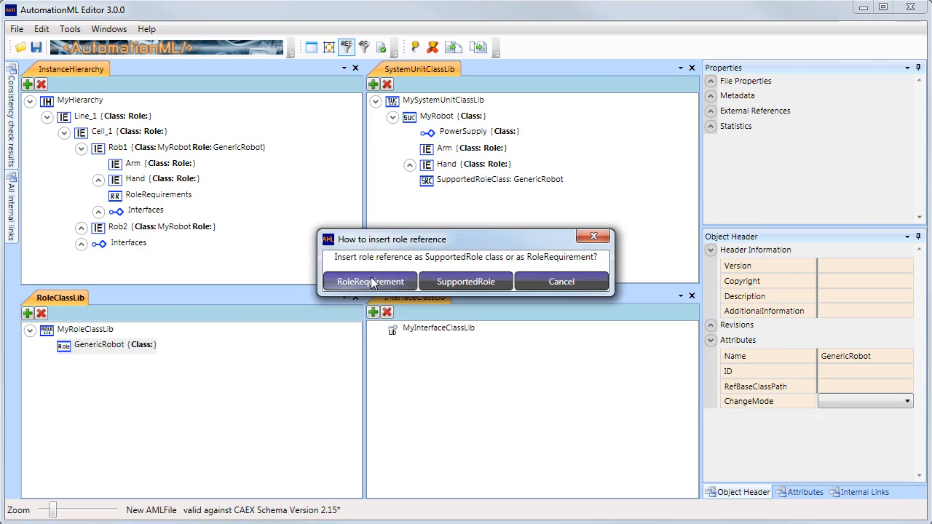
pyautogui.click(367, 281)
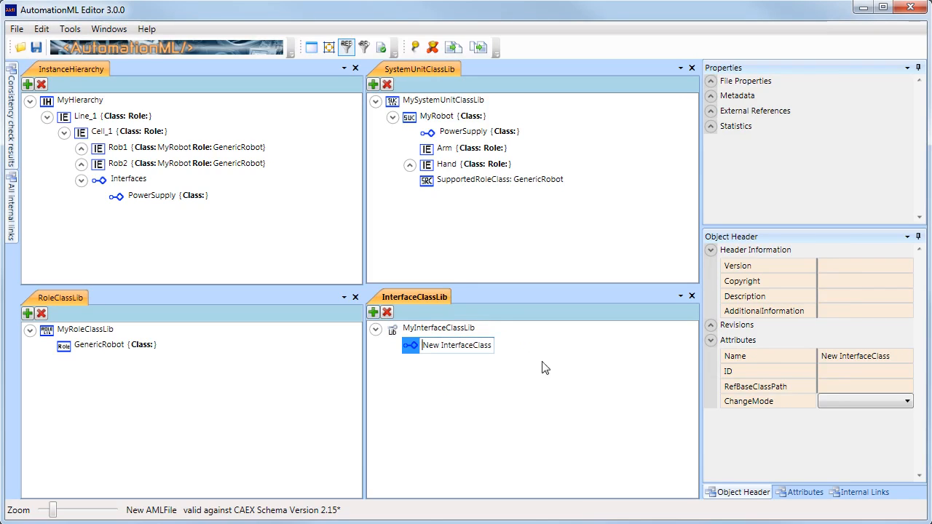
# Step: Name the new interface class IPowerSupply for the PowerSupply interface
pyautogui.write('IPowerSupp')
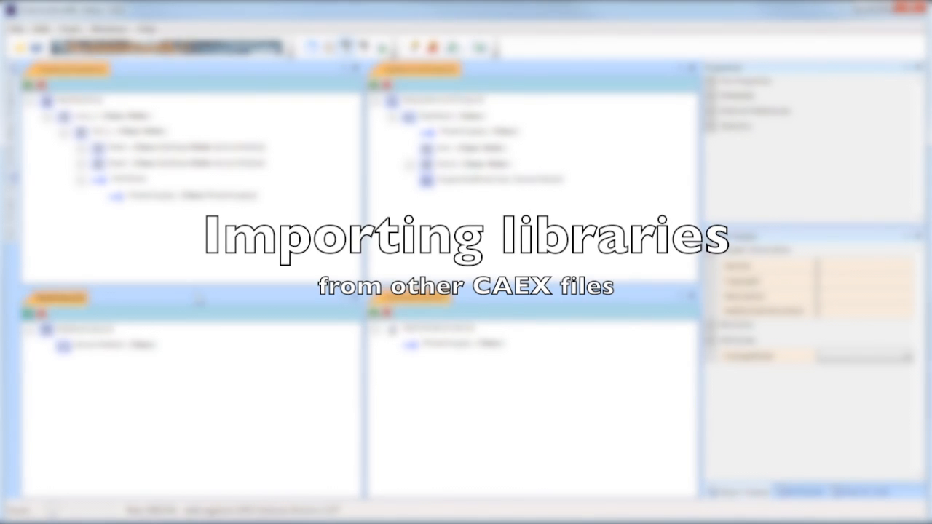
# Step: Import the AutomationMLBaseRoleClassLib.aml role class library and expand its base role classes
pyautogui.click(18, 29)
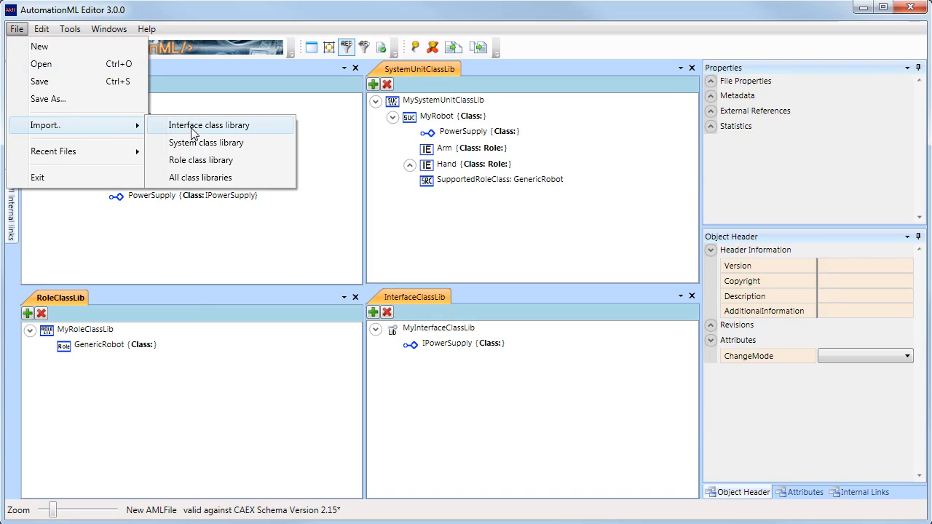
pyautogui.moveTo(201, 162)
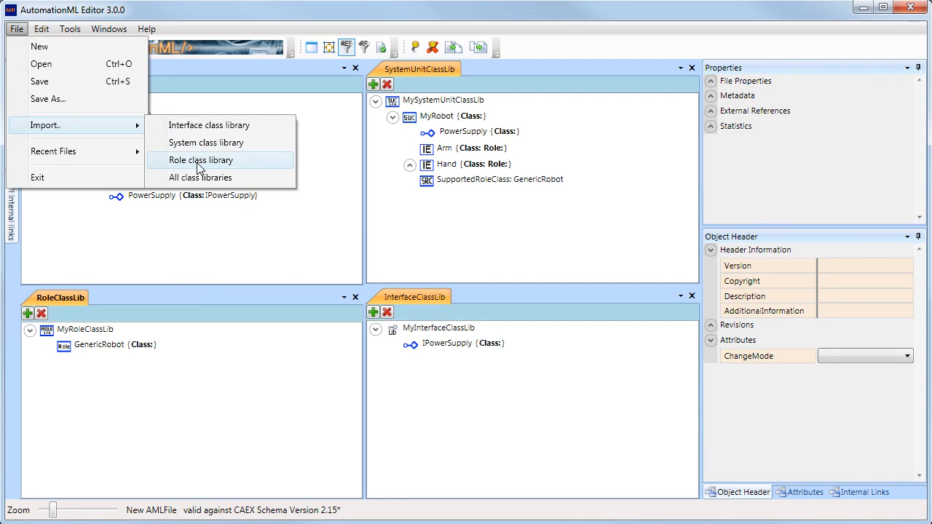
pyautogui.click(200, 158)
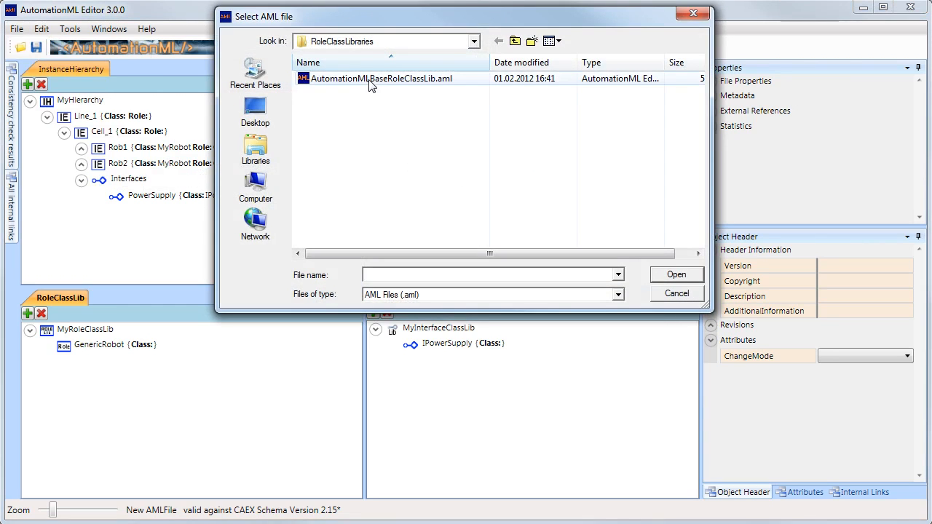
pyautogui.click(676, 274)
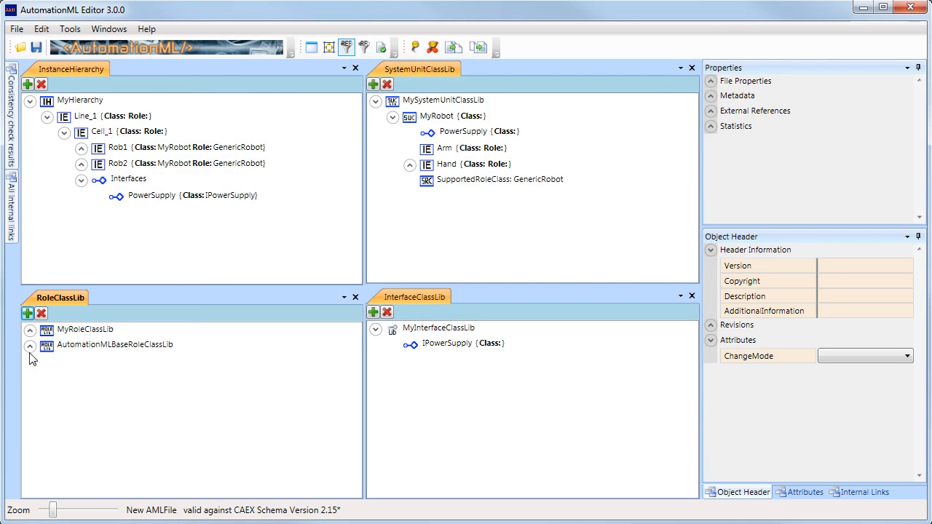
pyautogui.click(30, 345)
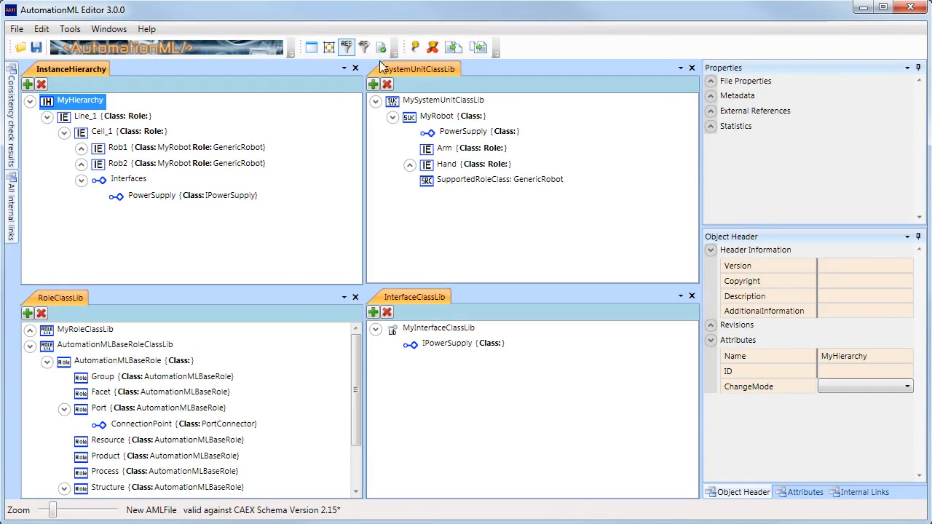
pyautogui.moveTo(383, 46)
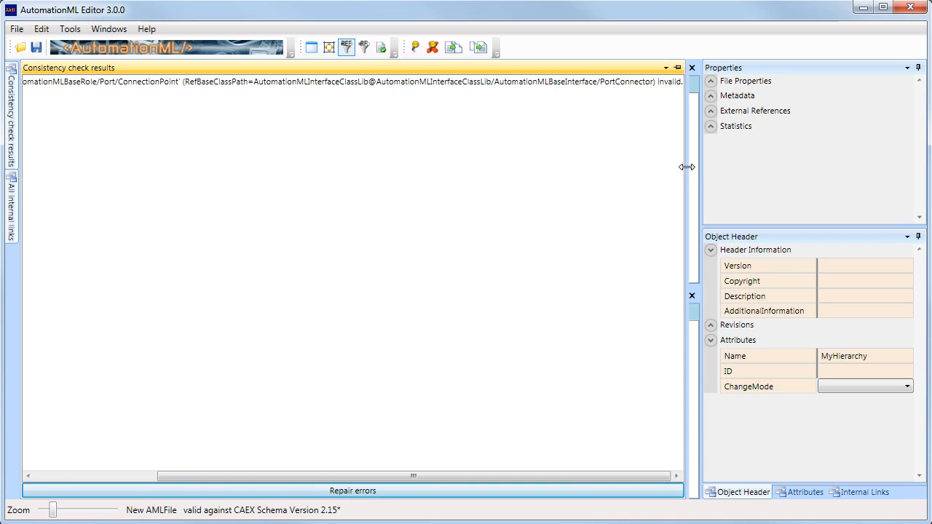
pyautogui.moveTo(375, 97)
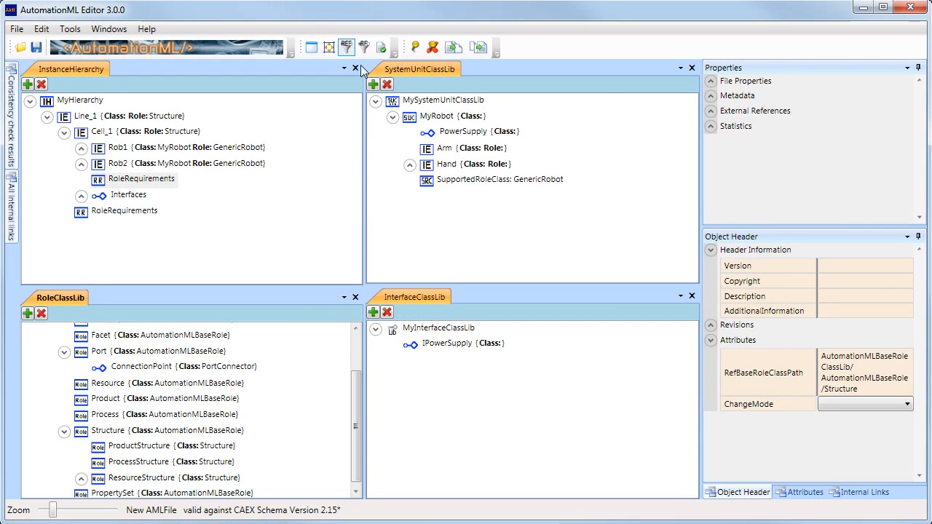
# Step: Toggle the class-display and Hide RoleRequirements toolbar buttons off and back on before saving as MyFile.aml
pyautogui.click(348, 46)
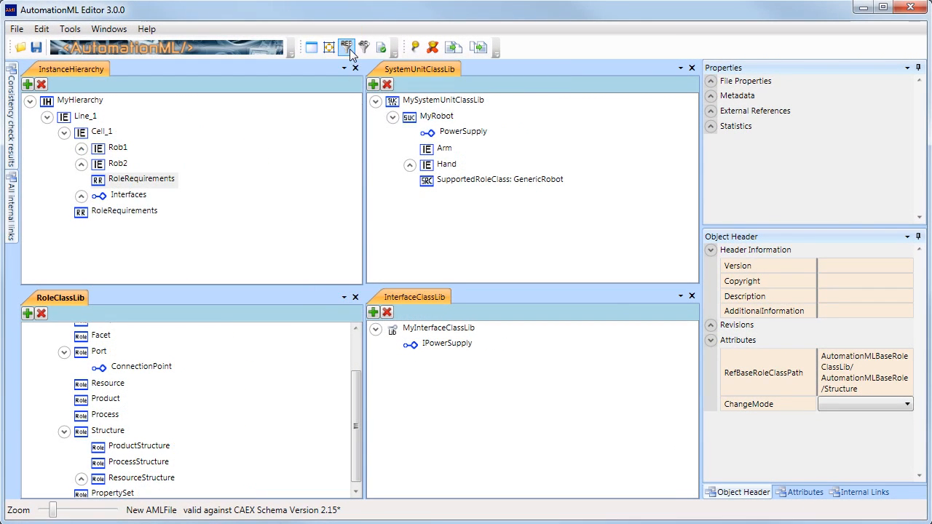
pyautogui.click(347, 45)
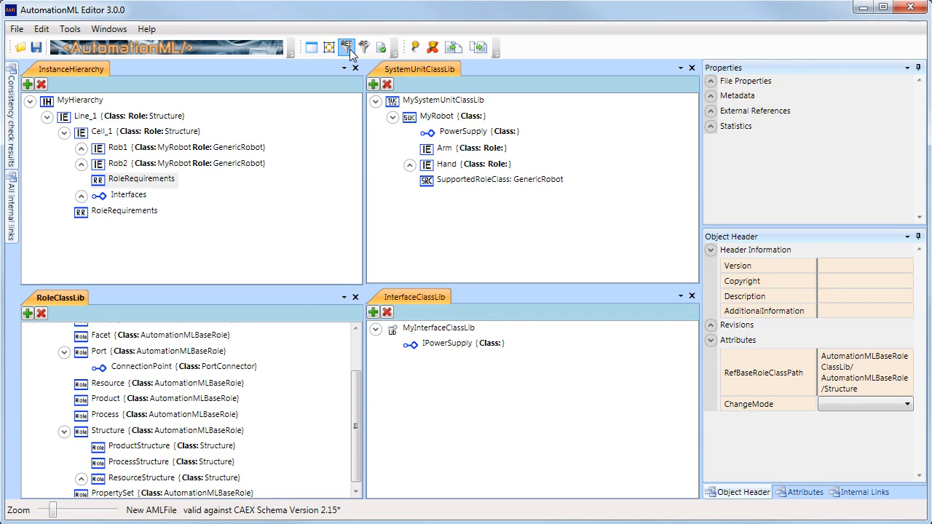
pyautogui.moveTo(364, 45)
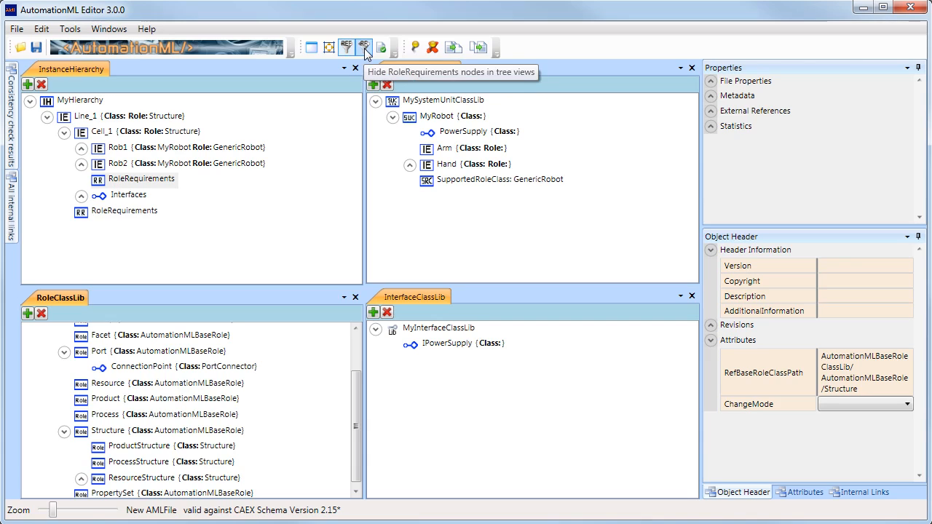
pyautogui.click(363, 44)
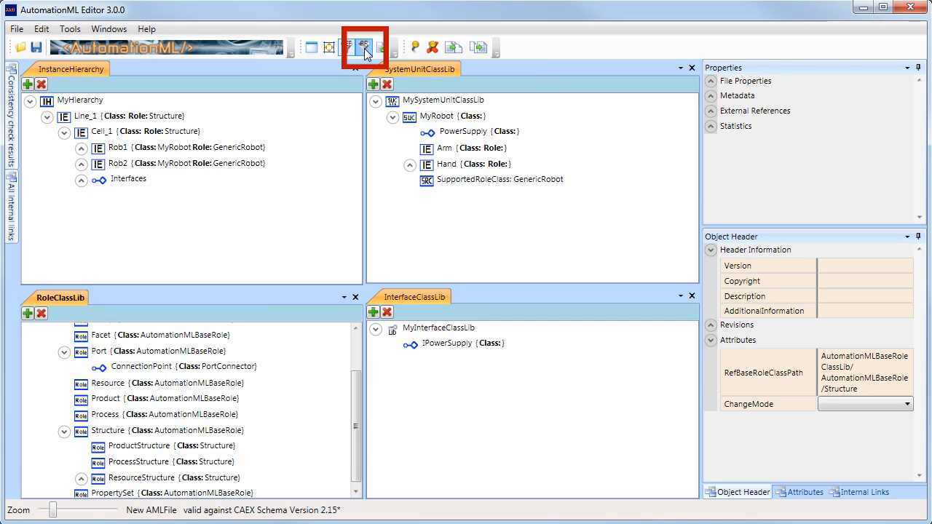
pyautogui.click(362, 46)
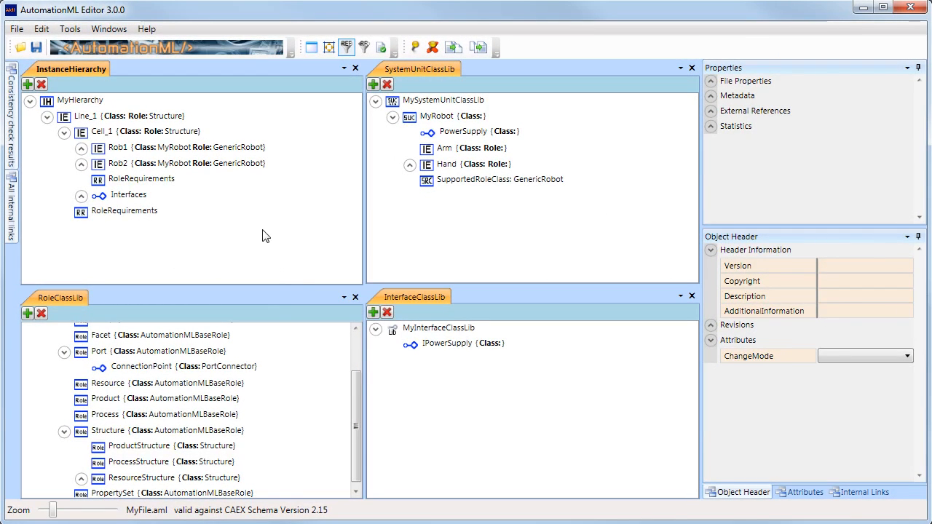
pyautogui.moveTo(133, 163)
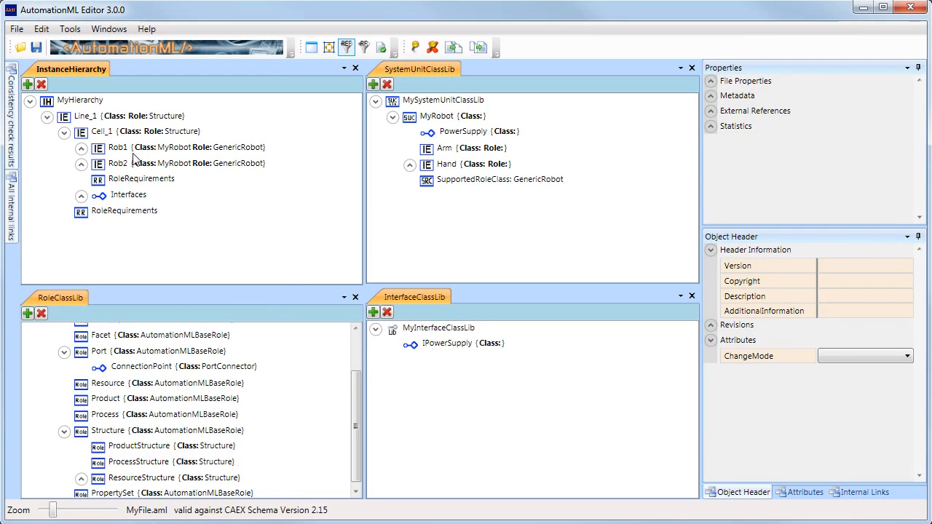
# Step: Set a split point on Cell_1 and save the split part as Cell_1.aml
pyautogui.click(102, 131)
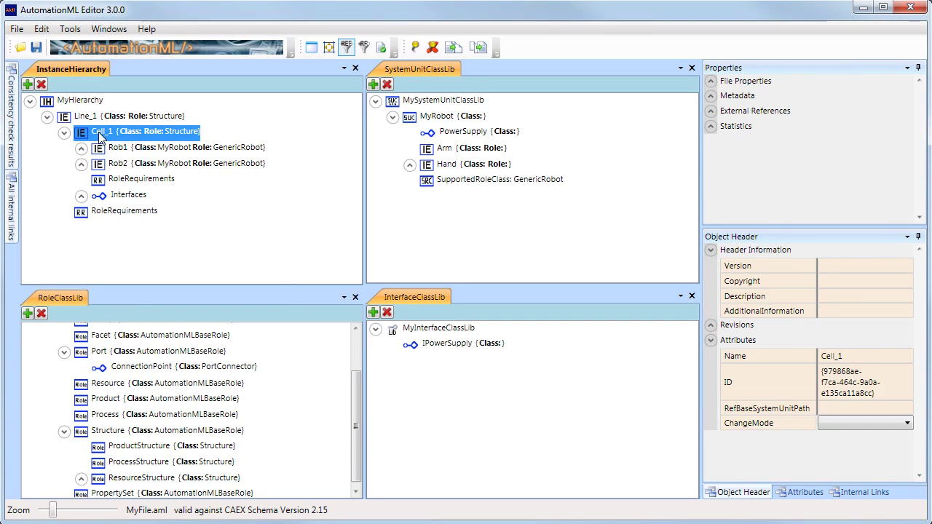
pyautogui.moveTo(378, 61)
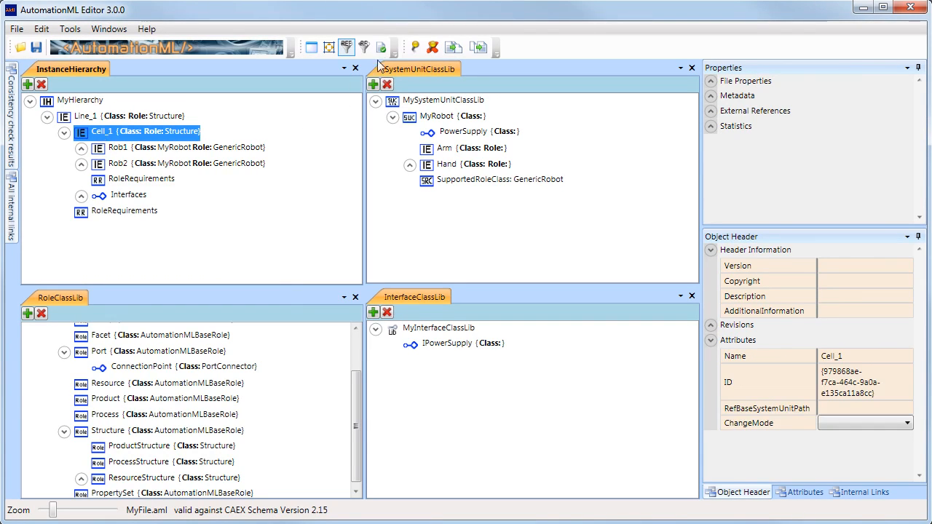
pyautogui.moveTo(414, 45)
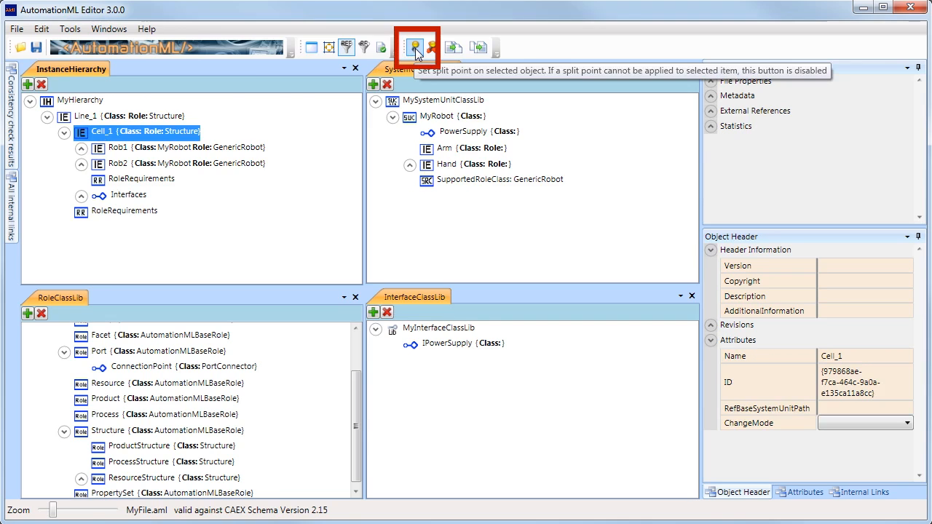
pyautogui.click(413, 43)
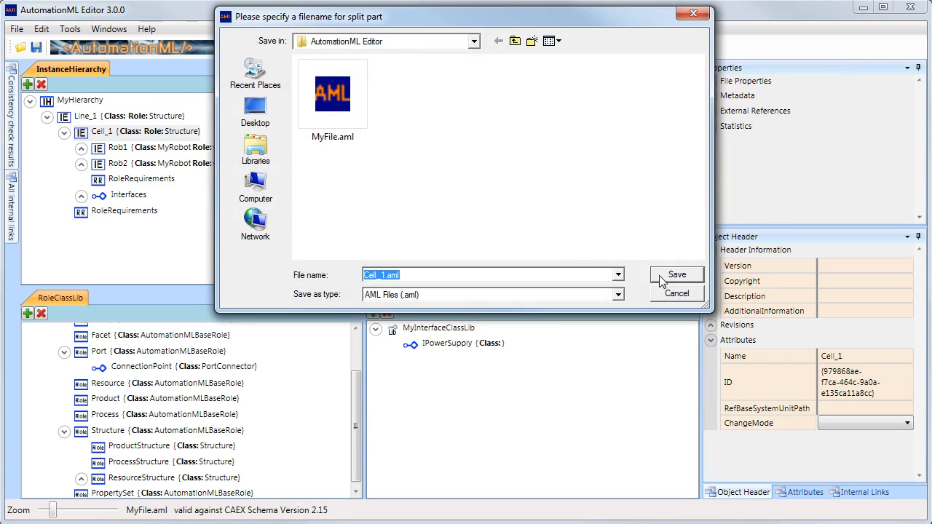
pyautogui.moveTo(668, 280)
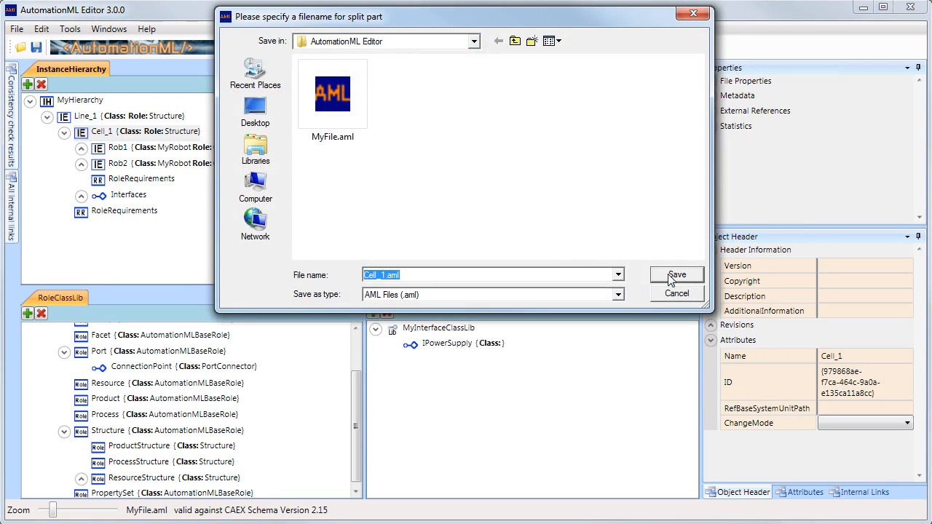
pyautogui.click(677, 273)
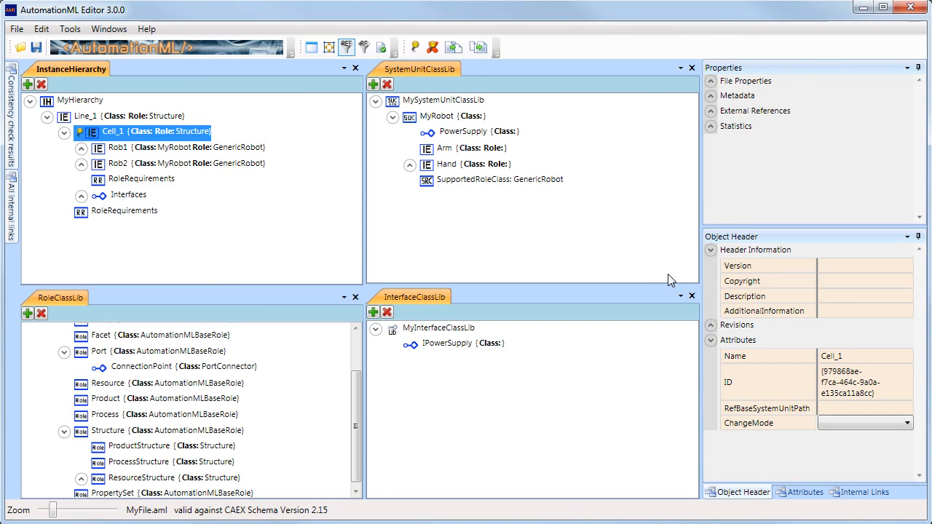
pyautogui.moveTo(35, 131)
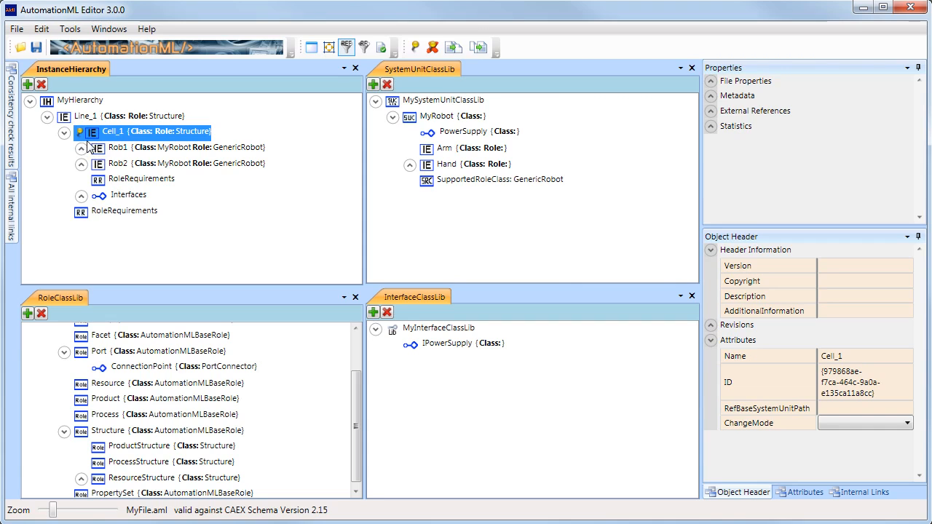
pyautogui.moveTo(449, 45)
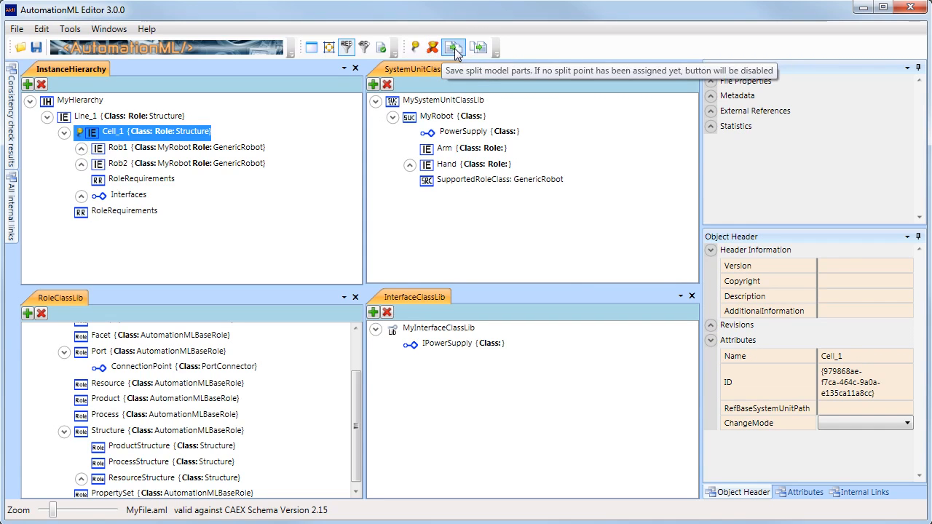
# Step: Save the remainder file as Root.aml
pyautogui.click(450, 44)
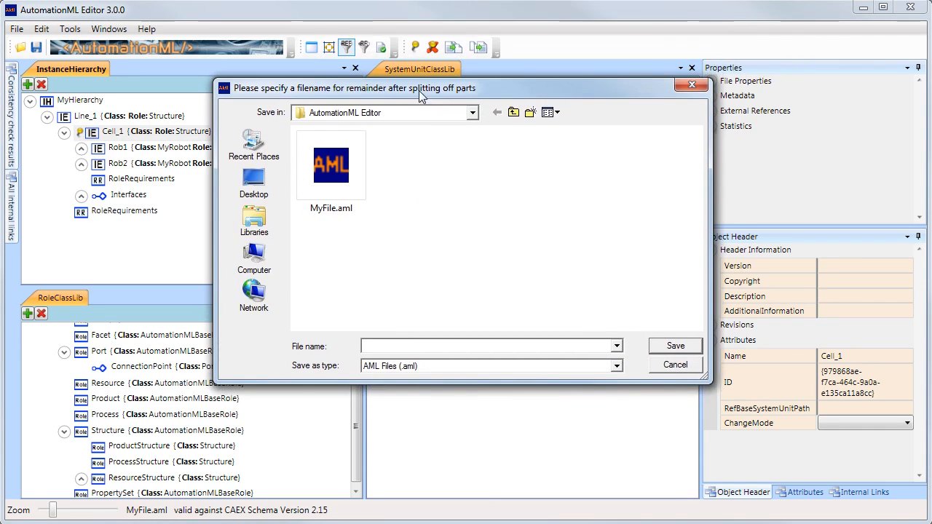
pyautogui.write('Root')
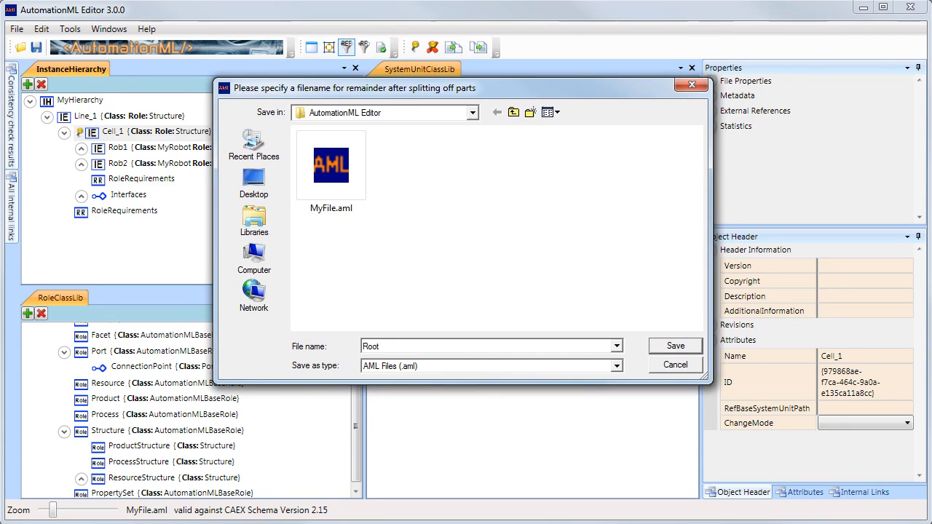
pyautogui.click(675, 345)
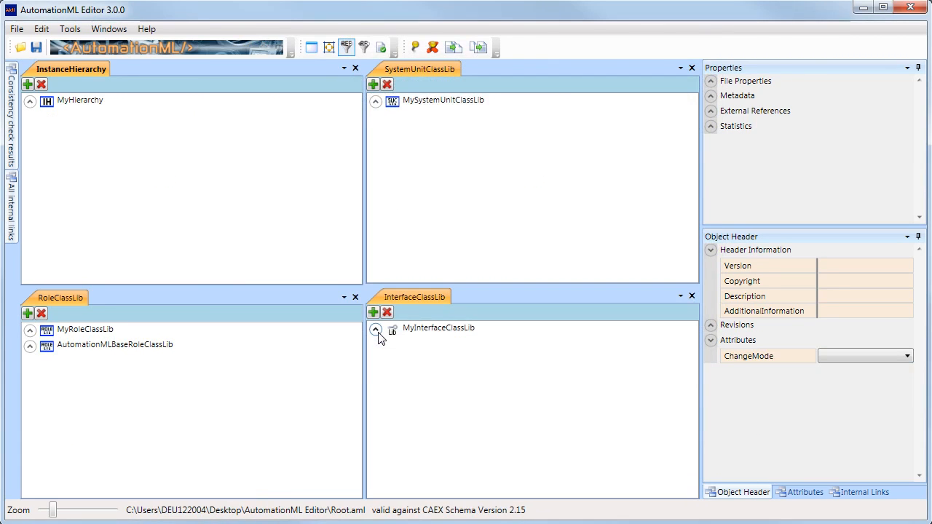
# Step: Confirm Cell_1 appears as an external reference in Root.aml, then start a new empty file
pyautogui.click(80, 99)
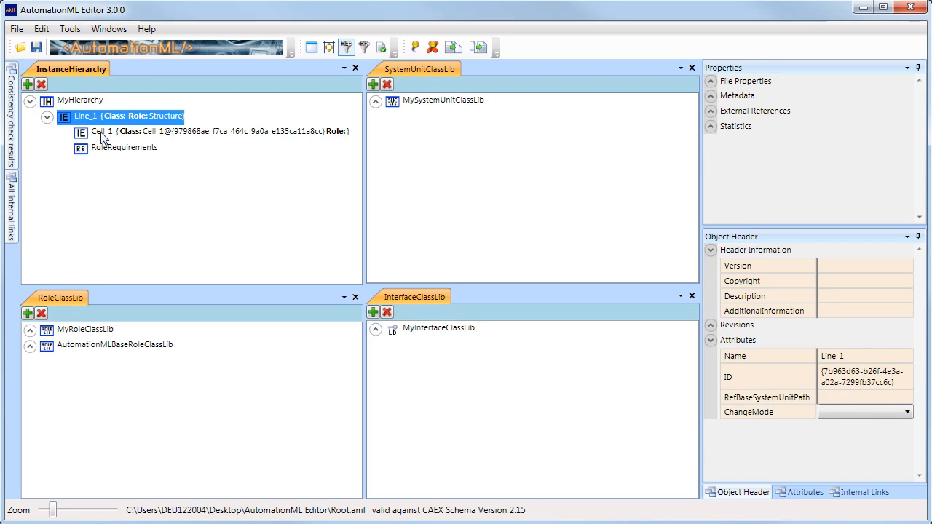
pyautogui.click(101, 131)
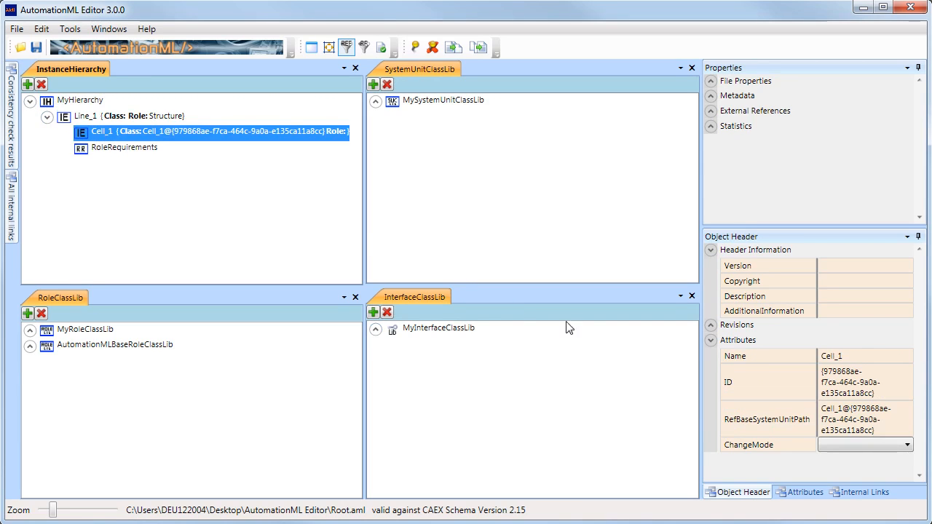
pyautogui.moveTo(597, 339)
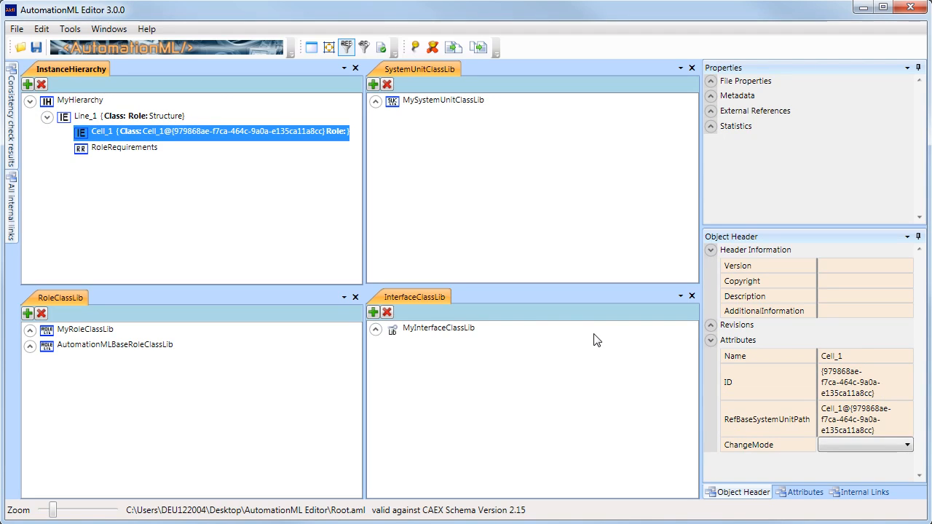
pyautogui.click(710, 111)
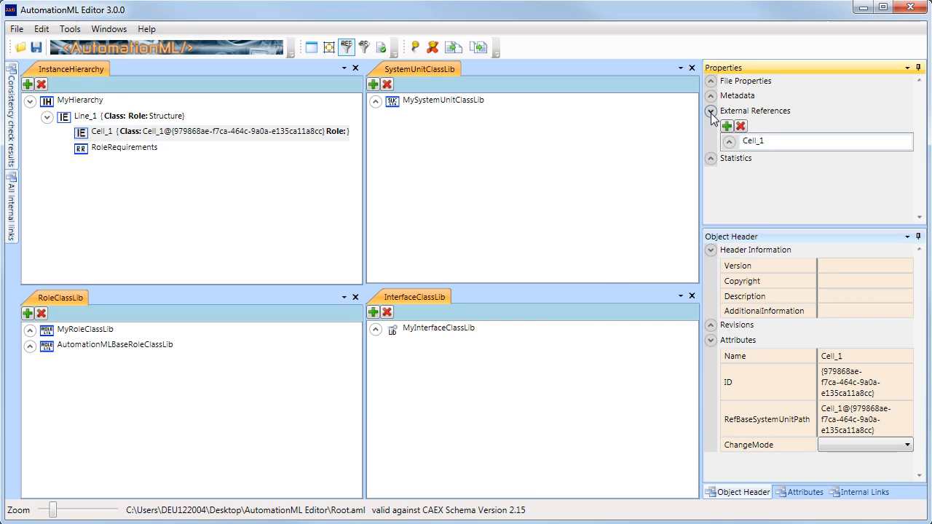
pyautogui.click(728, 141)
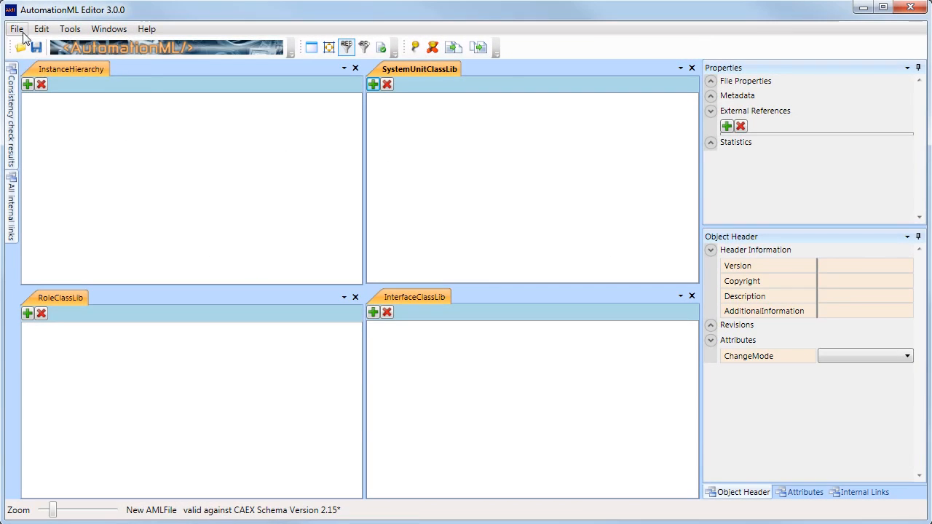
# Step: Reopen Root.aml from the file dialog
pyautogui.click(16, 42)
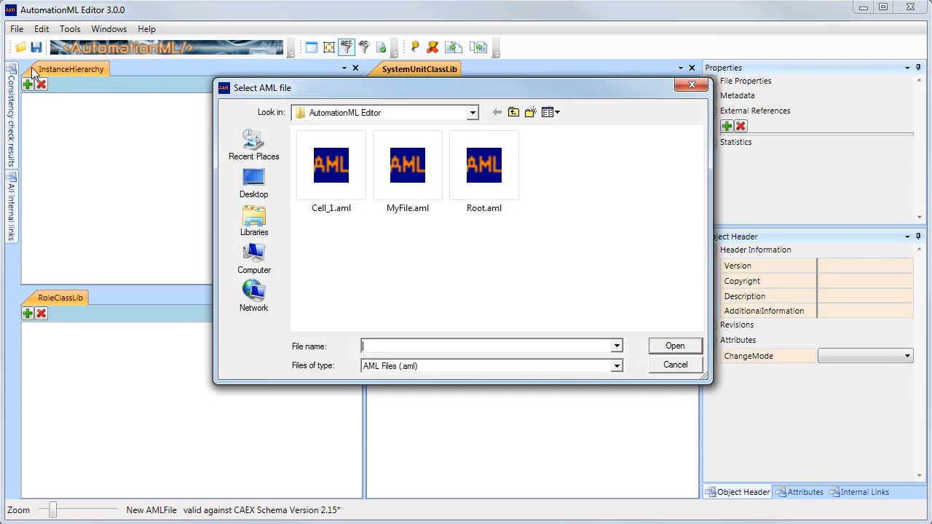
pyautogui.click(483, 166)
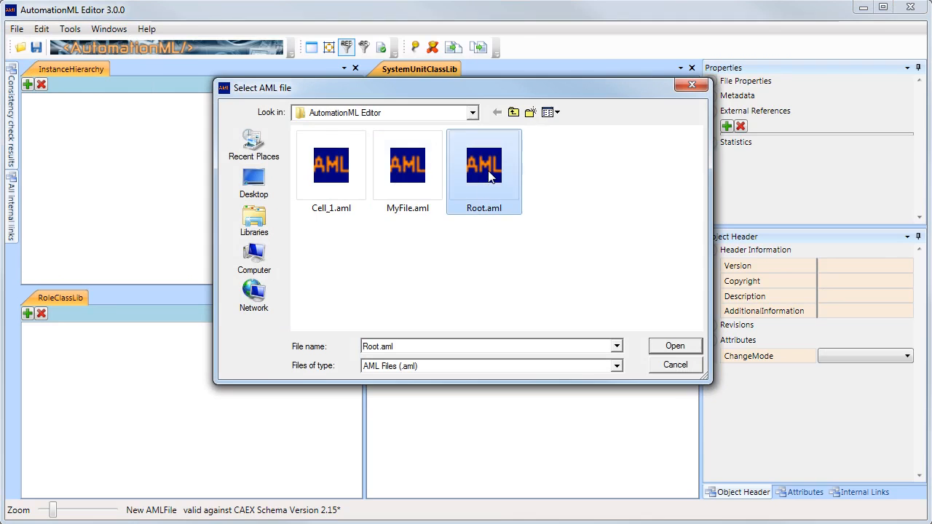
pyautogui.click(675, 346)
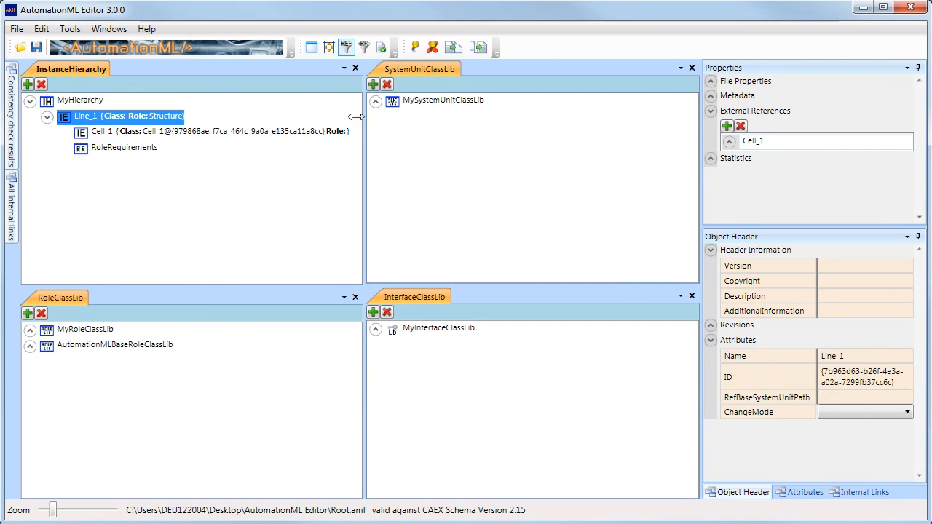
# Step: Merge the referenced Cell_1 part back in and save the result as MergedFile
pyautogui.click(475, 45)
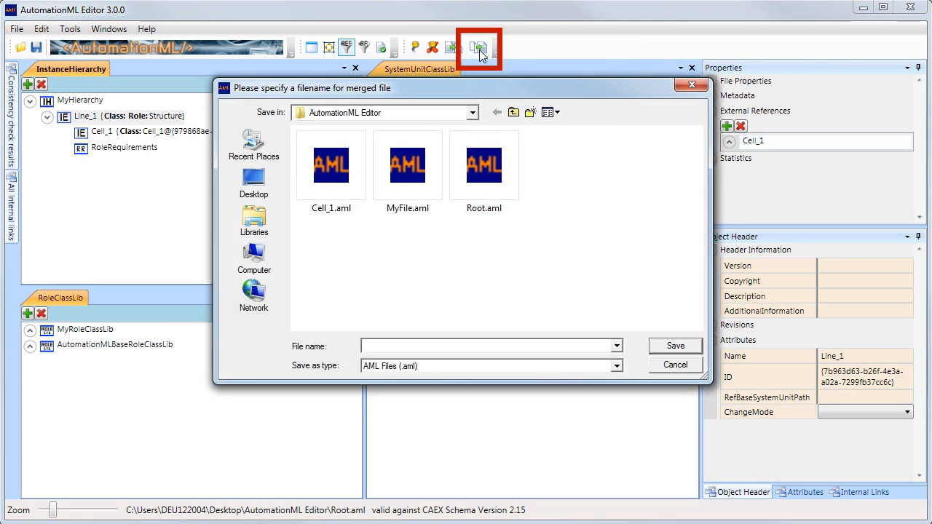
pyautogui.write('MergedFile')
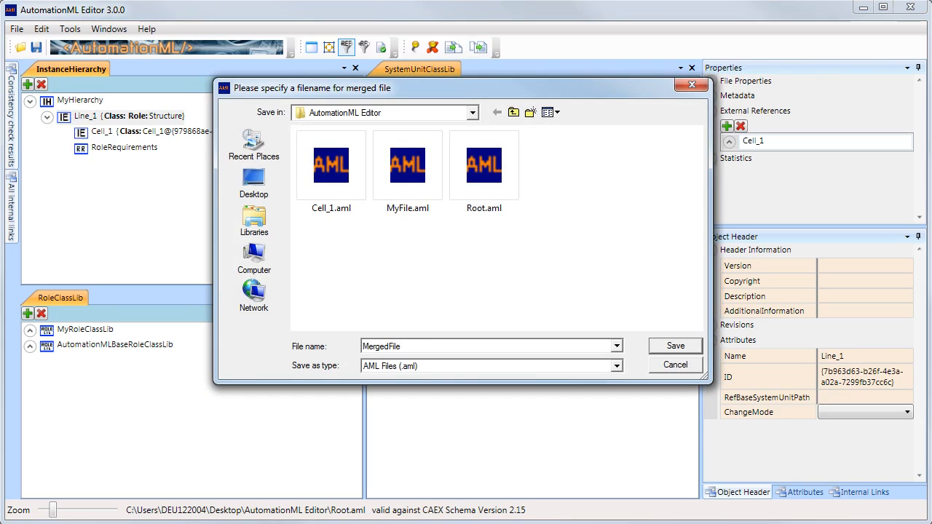
pyautogui.click(675, 345)
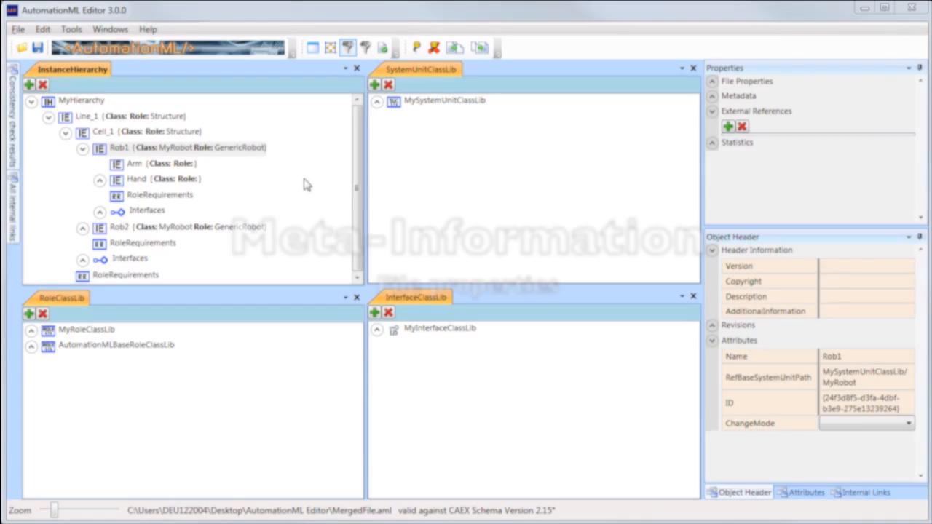
pyautogui.click(712, 82)
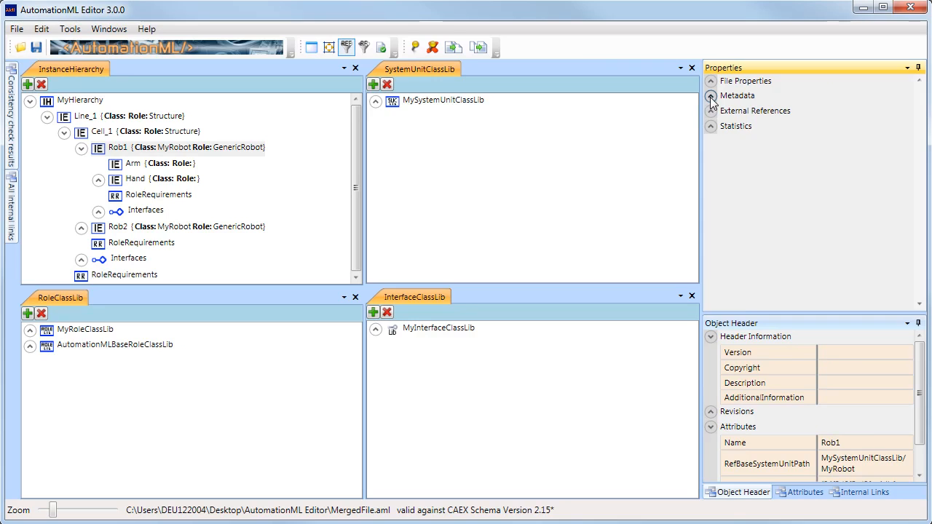
pyautogui.click(711, 96)
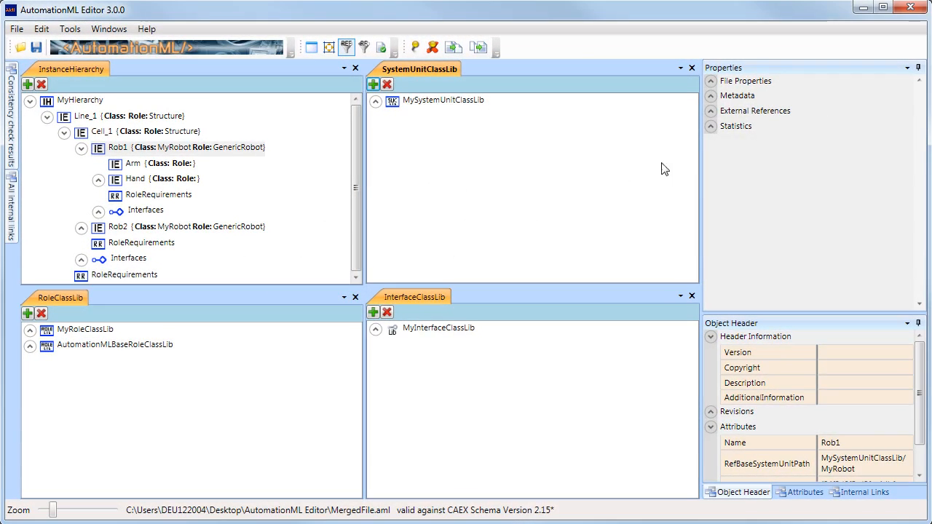
# Step: Add a new external reference to MergedFile with path C:\split01
pyautogui.click(710, 111)
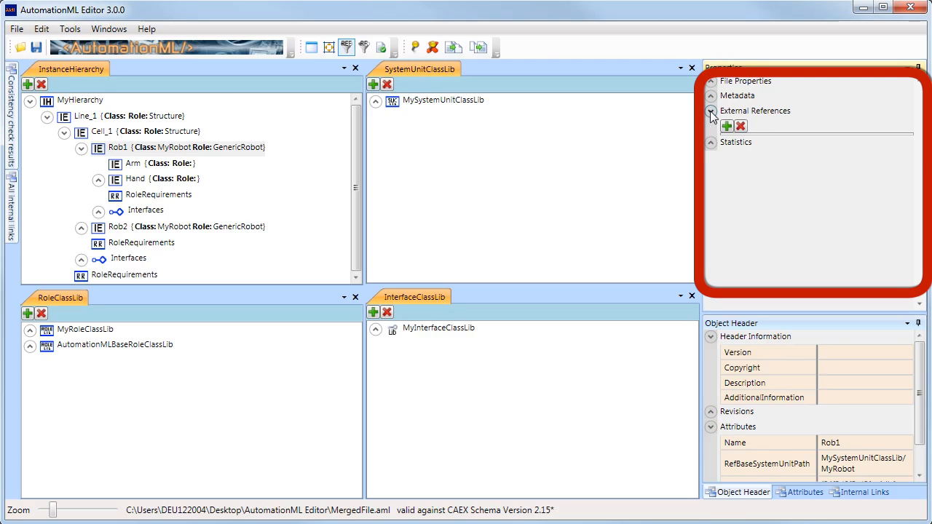
pyautogui.click(726, 125)
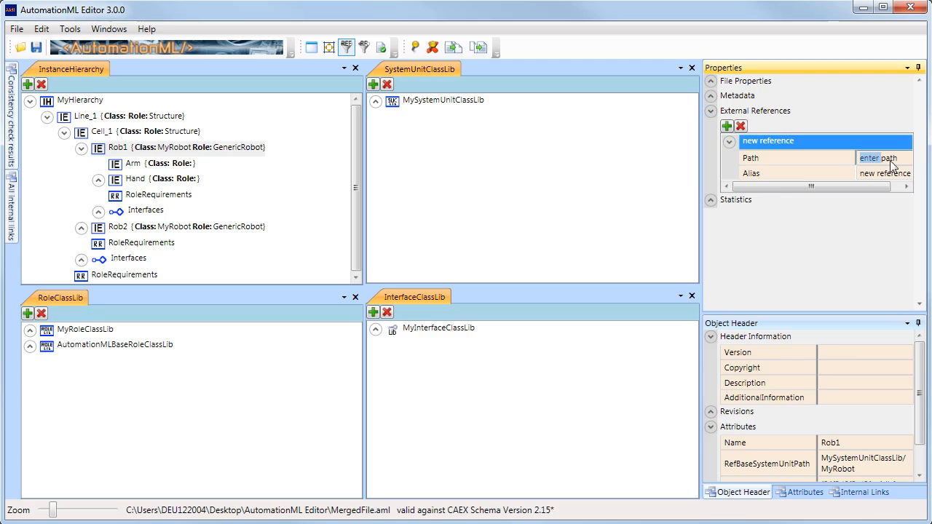
pyautogui.write('C')
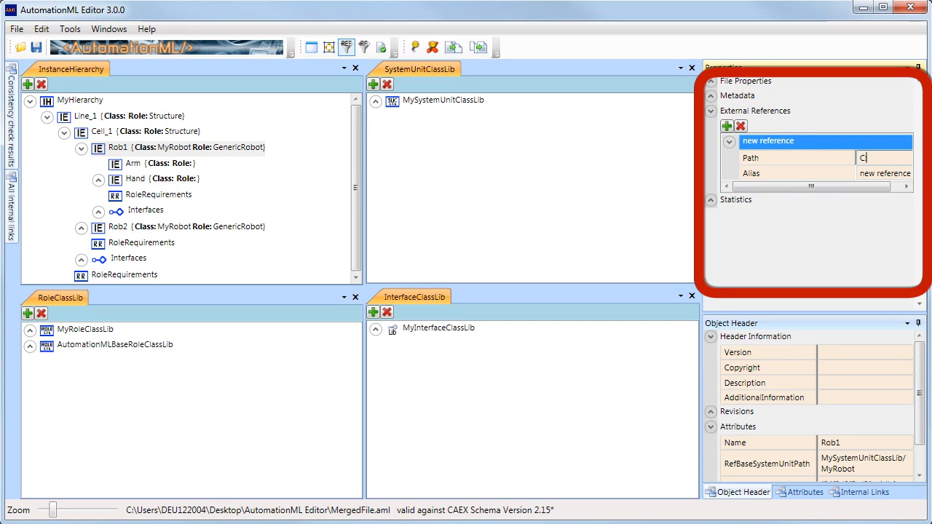
pyautogui.write(':\\test.aml')
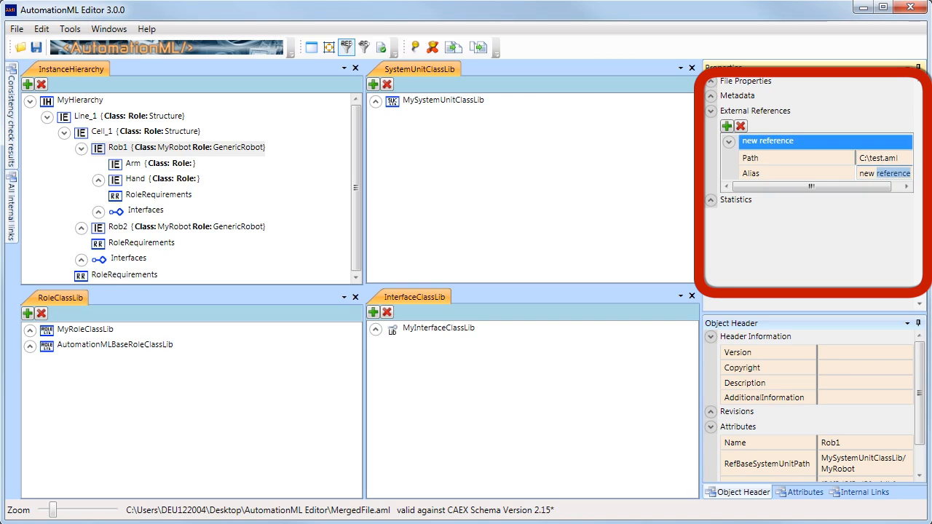
pyautogui.write('split01')
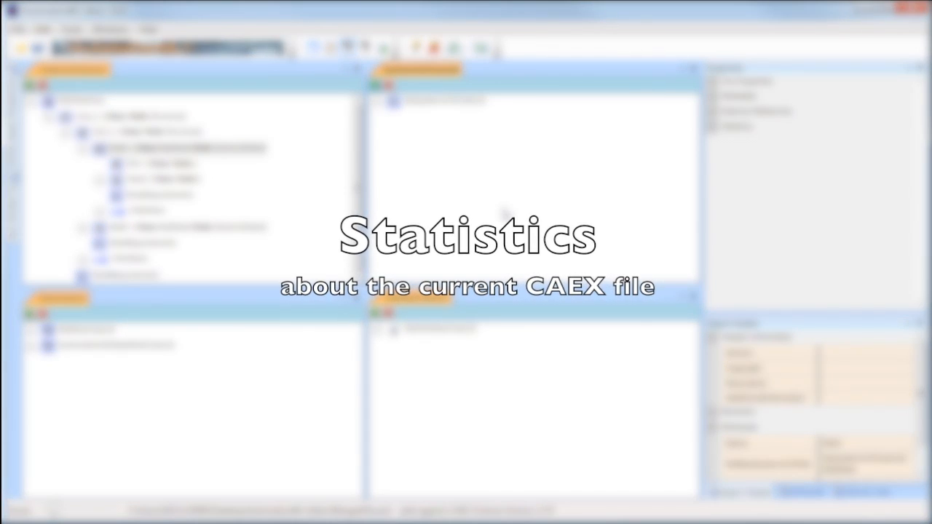
# Step: Show MergedFile statistics (13 internal elements, 46 objects), then bring up Tools > Extras
pyautogui.click(710, 126)
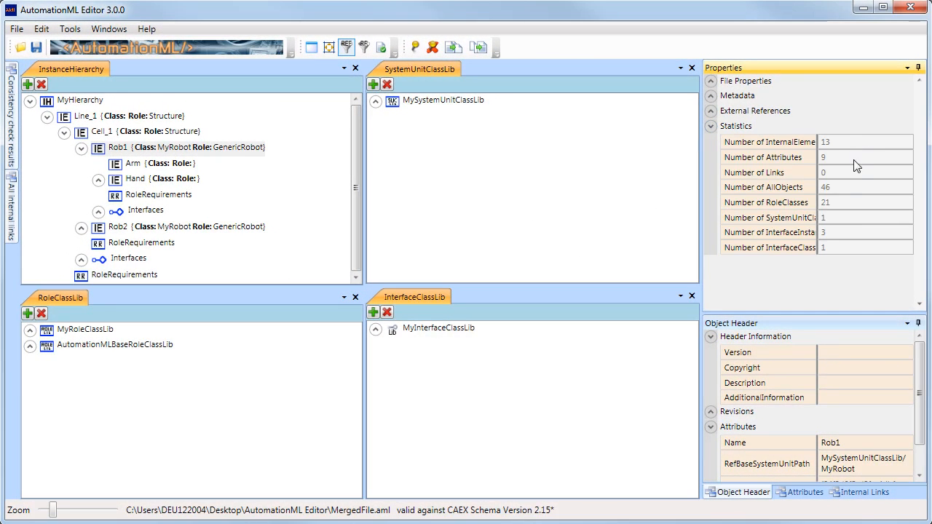
pyautogui.moveTo(853, 259)
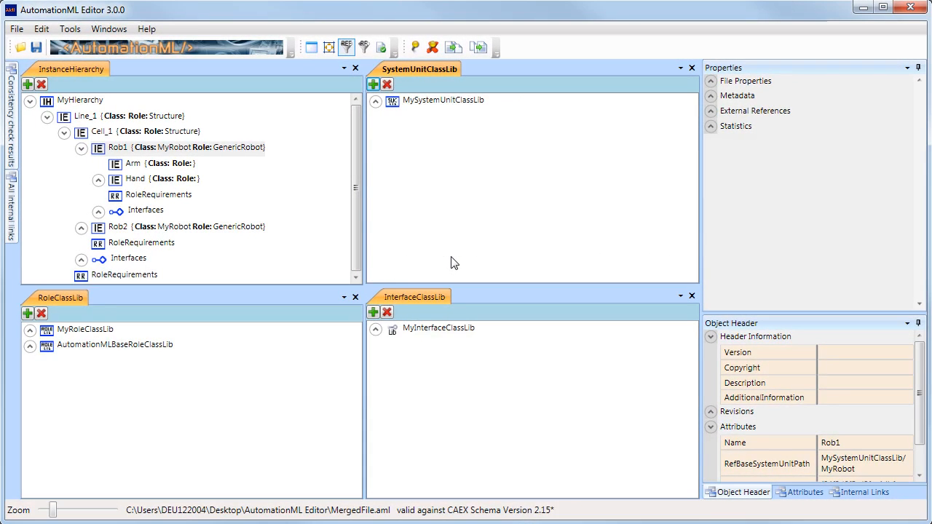
pyautogui.moveTo(434, 259)
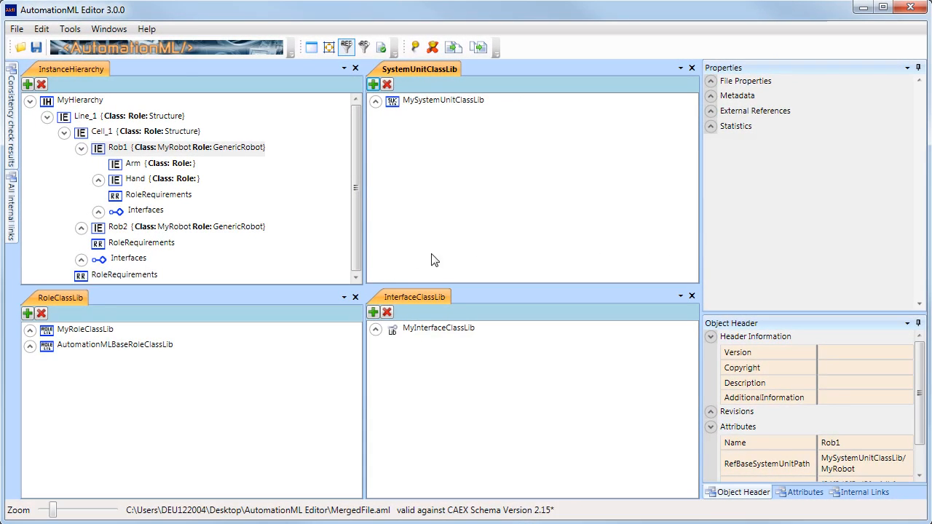
pyautogui.click(76, 28)
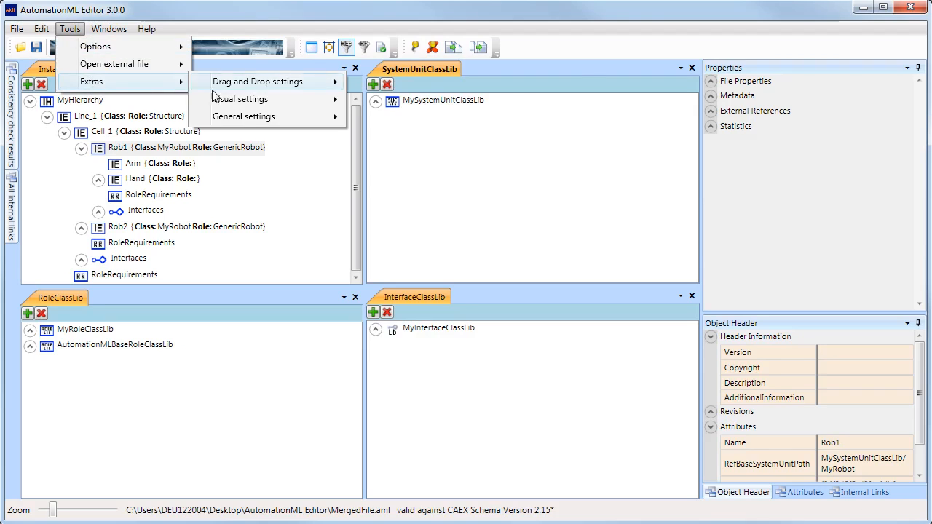